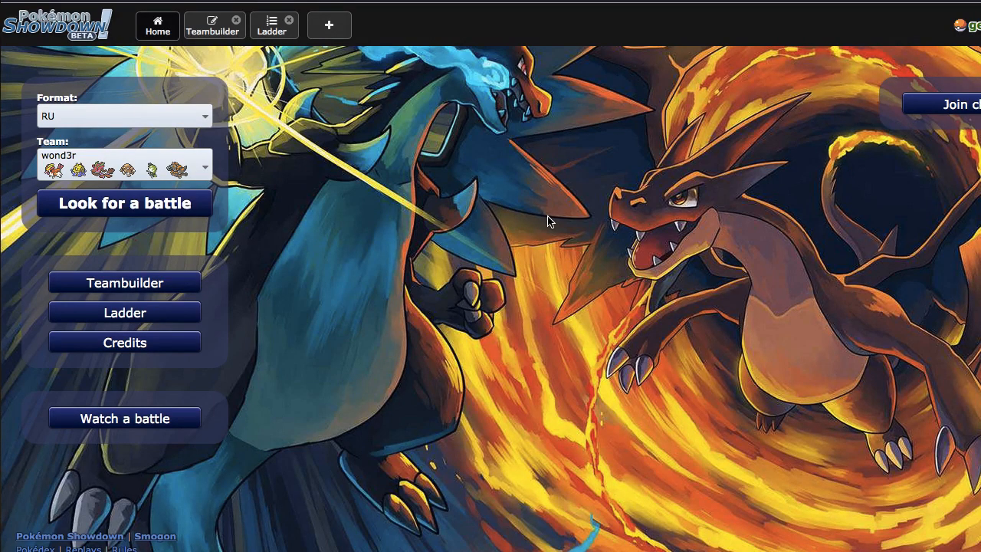
mouse_move(501, 181)
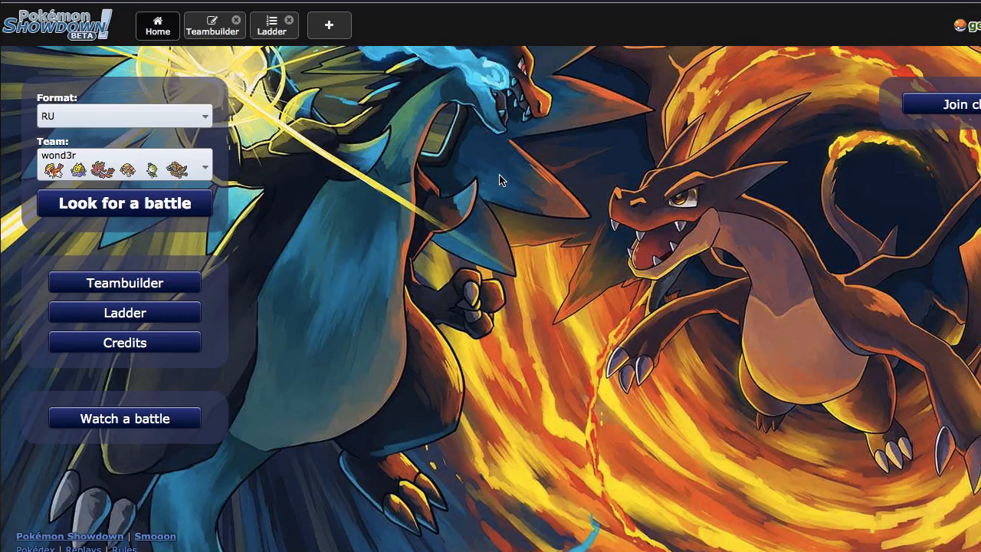
- Start searching for a rated RU ladder battle with the wond3r team
click(122, 202)
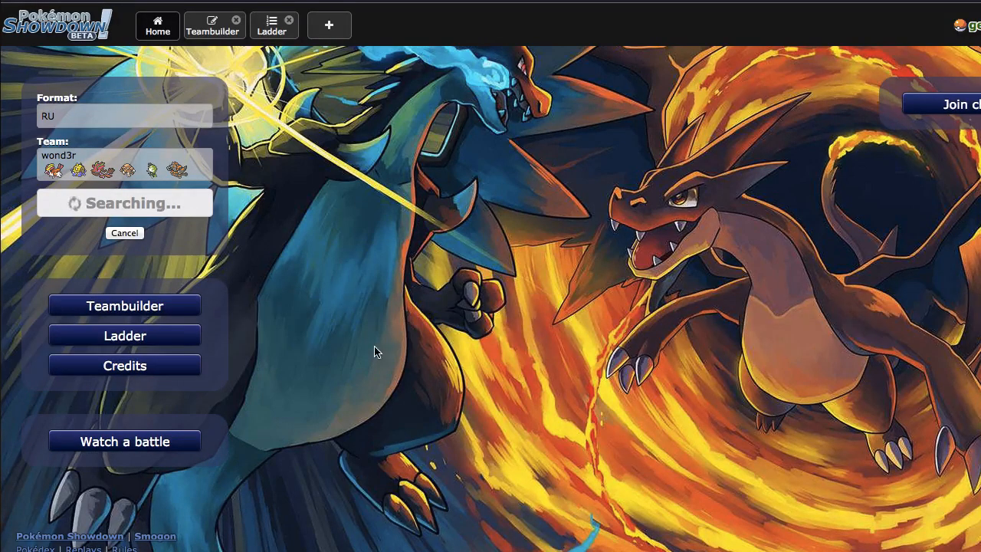
mouse_move(423, 351)
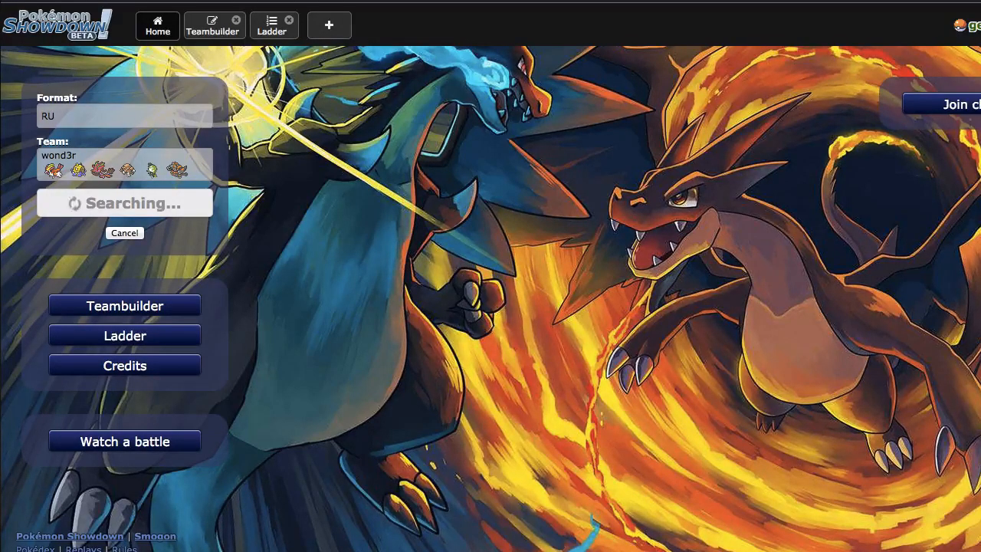
mouse_move(614, 236)
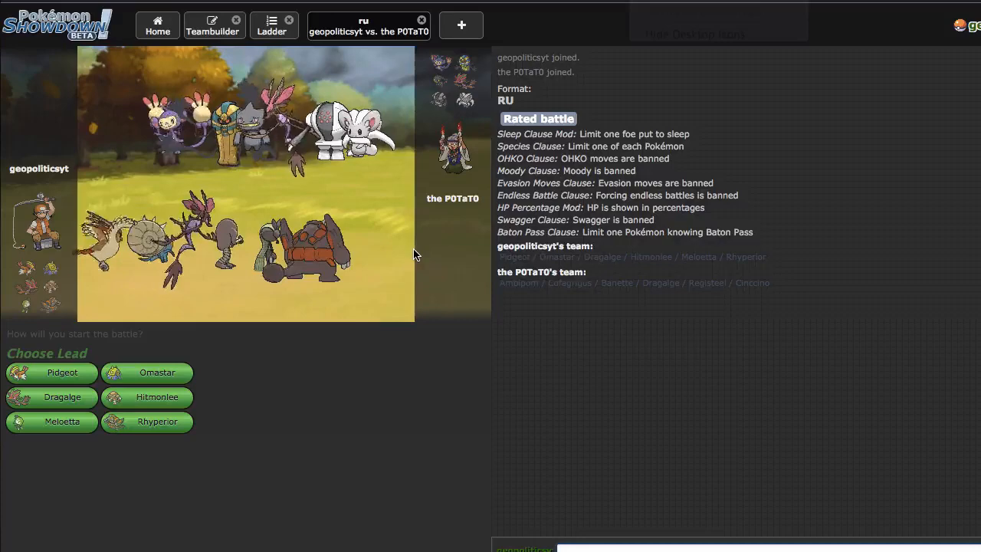
mouse_move(147, 372)
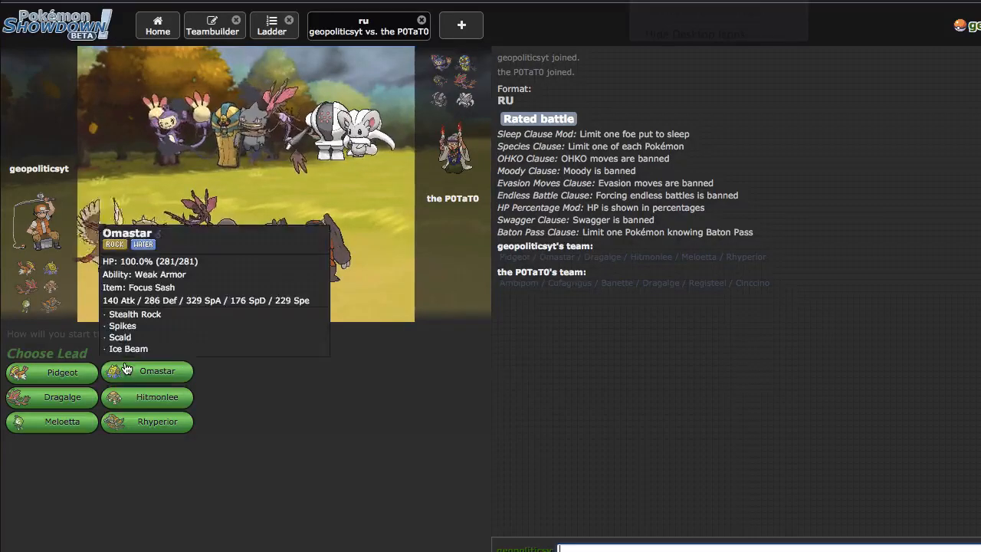
- Choose Omastar as the lead against the opponent's Ambipom
click(147, 371)
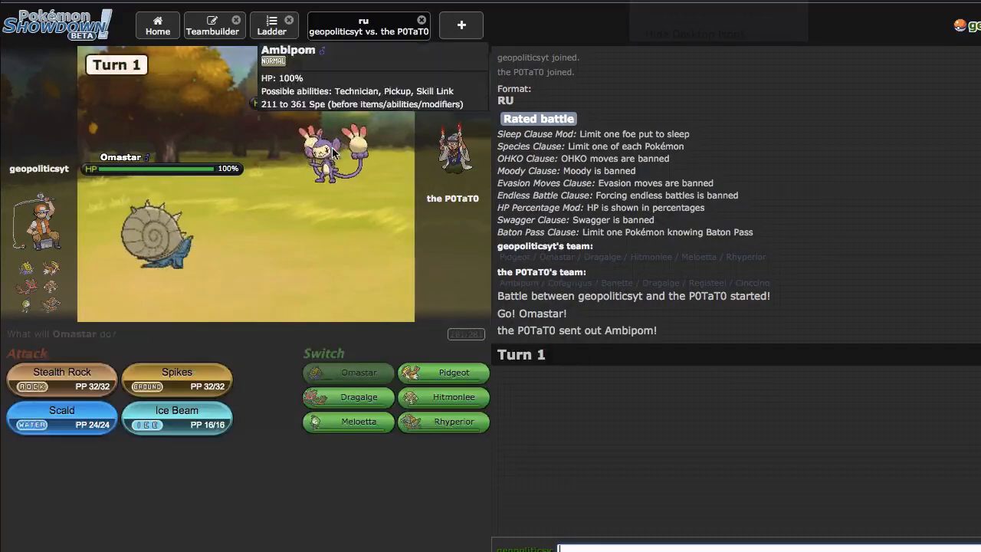
mouse_move(61, 377)
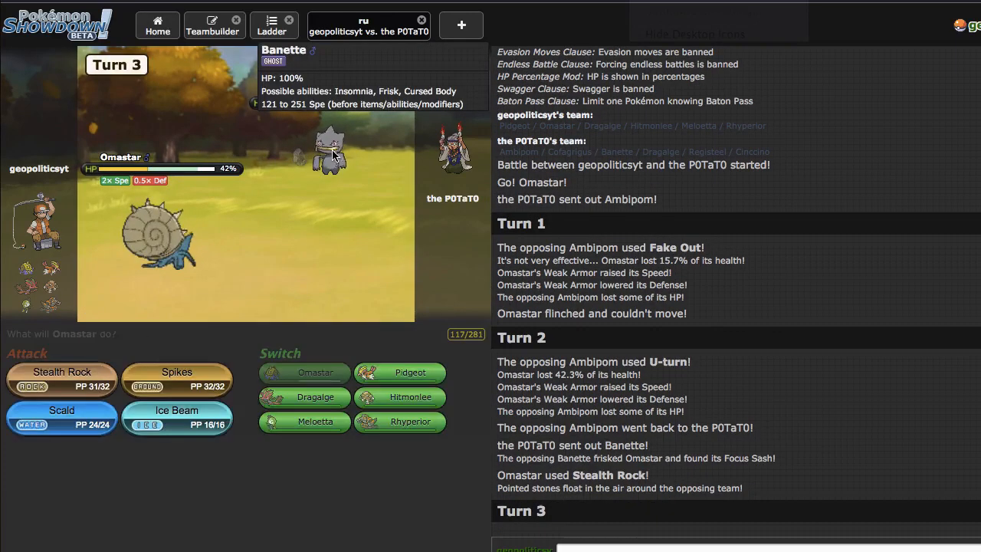
mouse_move(176, 376)
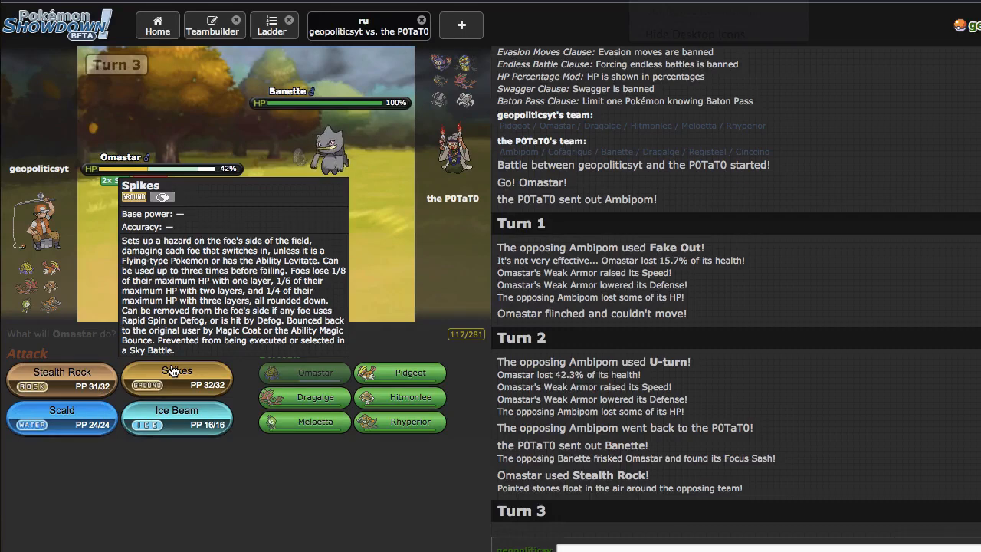
mouse_move(351, 170)
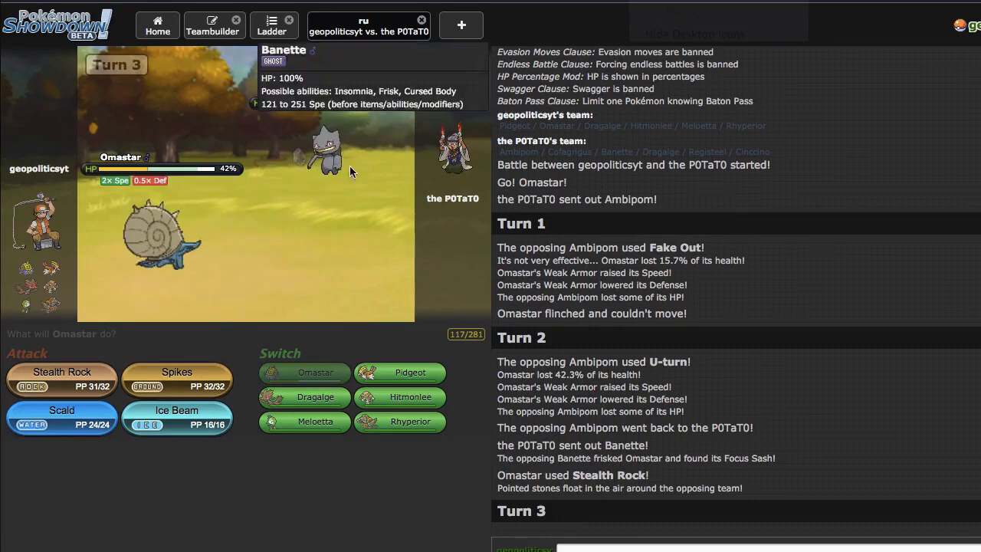
mouse_move(178, 376)
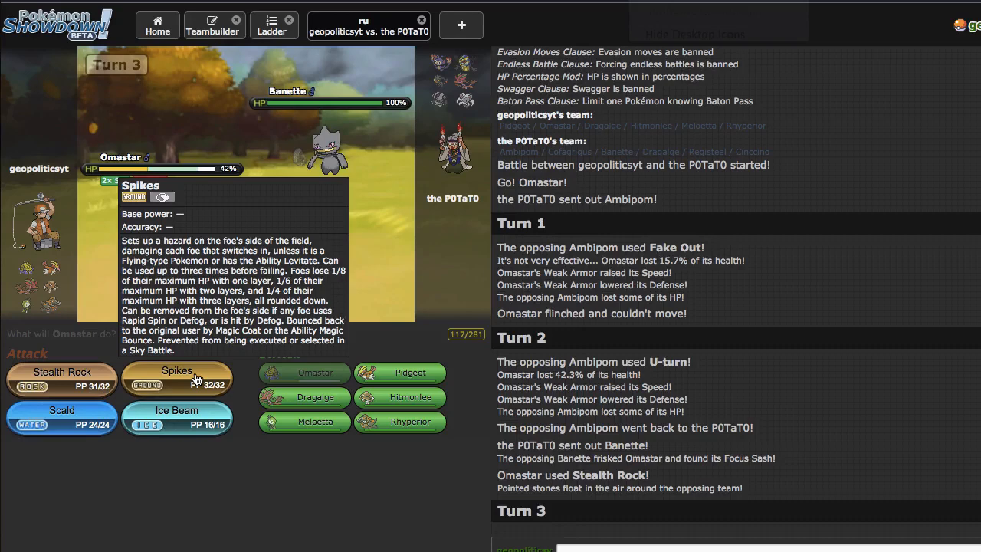
- Lay two layers of Spikes on the opponent's side with Omastar
click(178, 377)
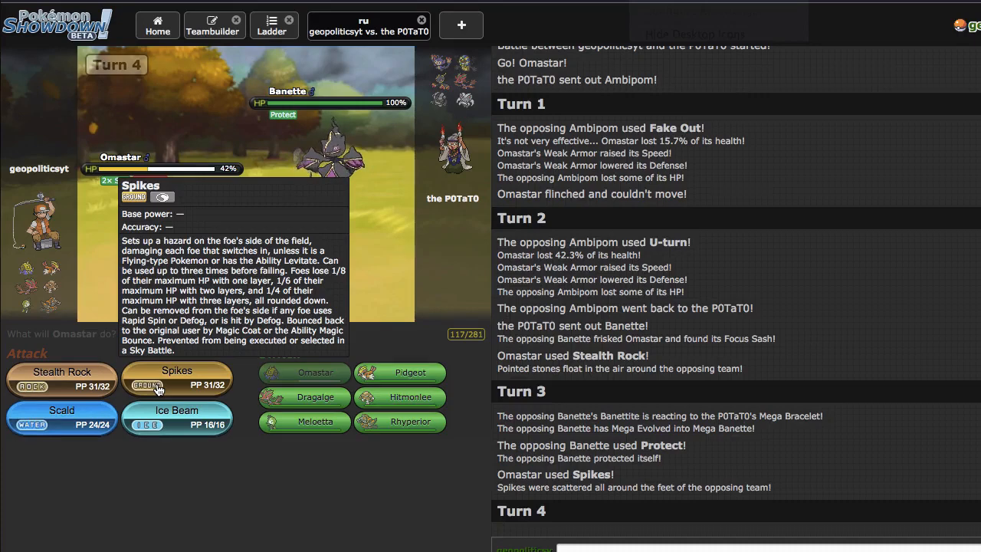
click(178, 376)
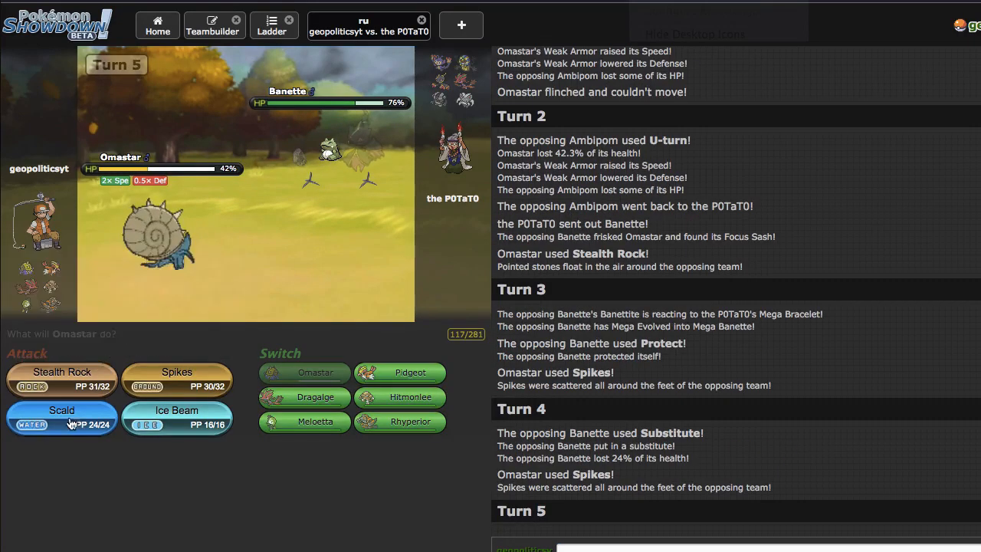
- Hit Mega Banette's Substitute with Omastar's Scald on turn 5
click(61, 417)
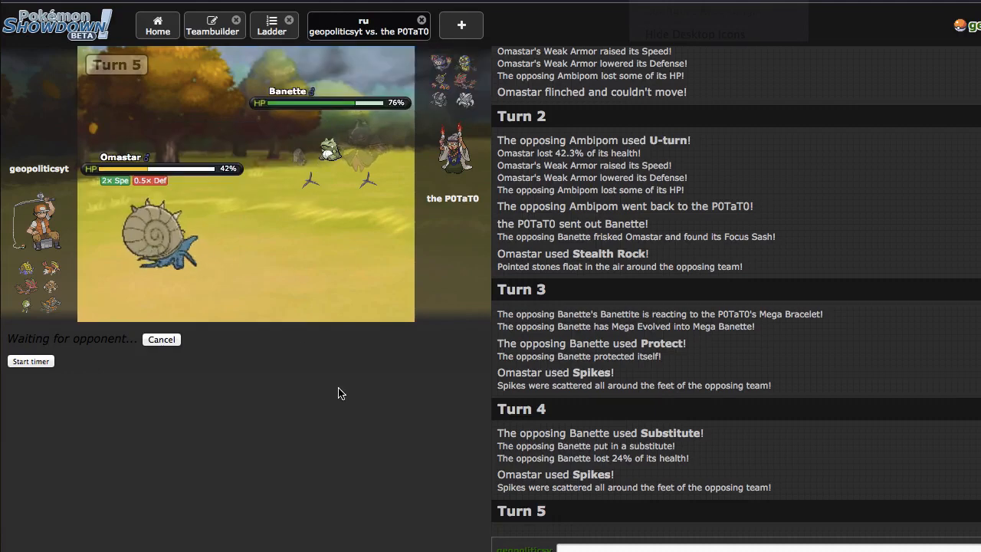
mouse_move(352, 379)
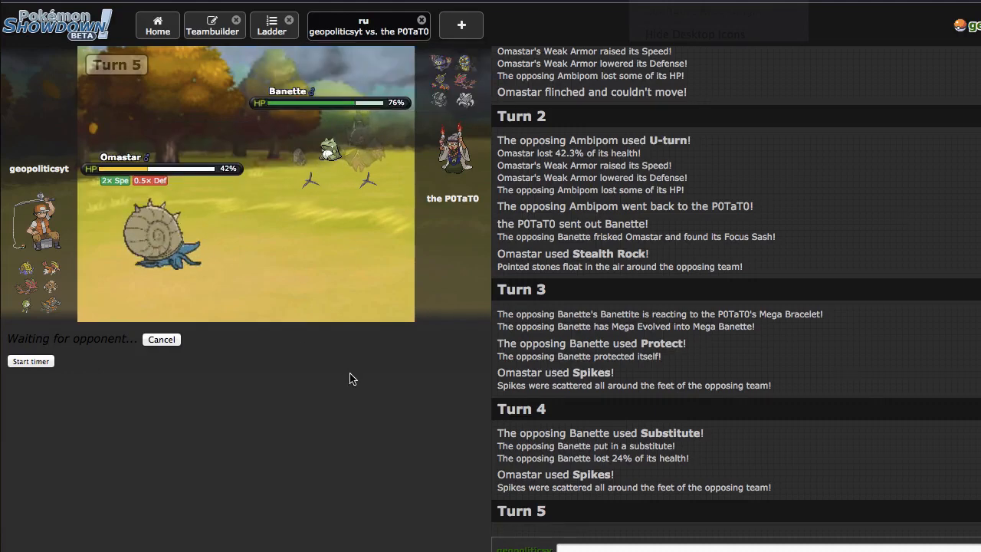
mouse_move(334, 126)
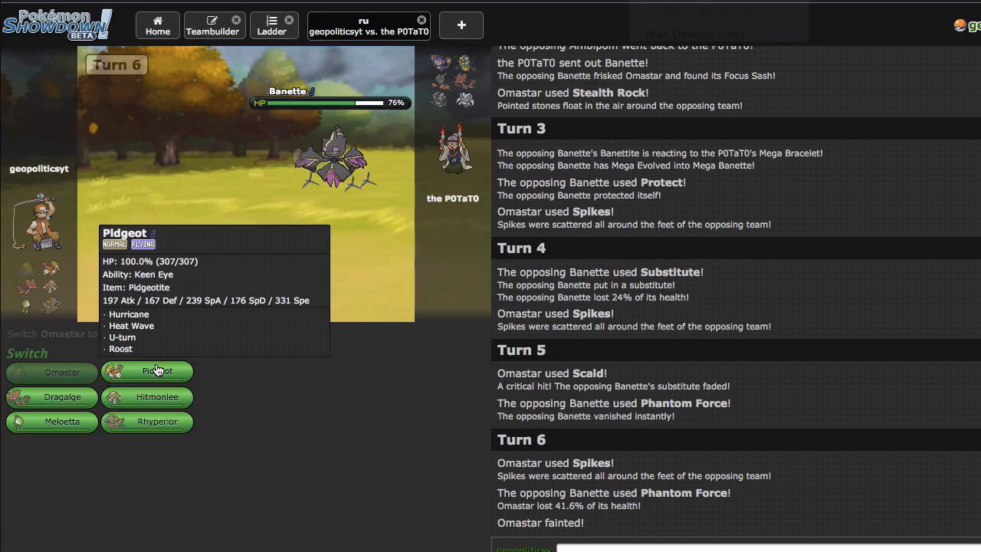
- Send in Pidgeot for the fainted Omastar and attack with Hurricane
click(156, 371)
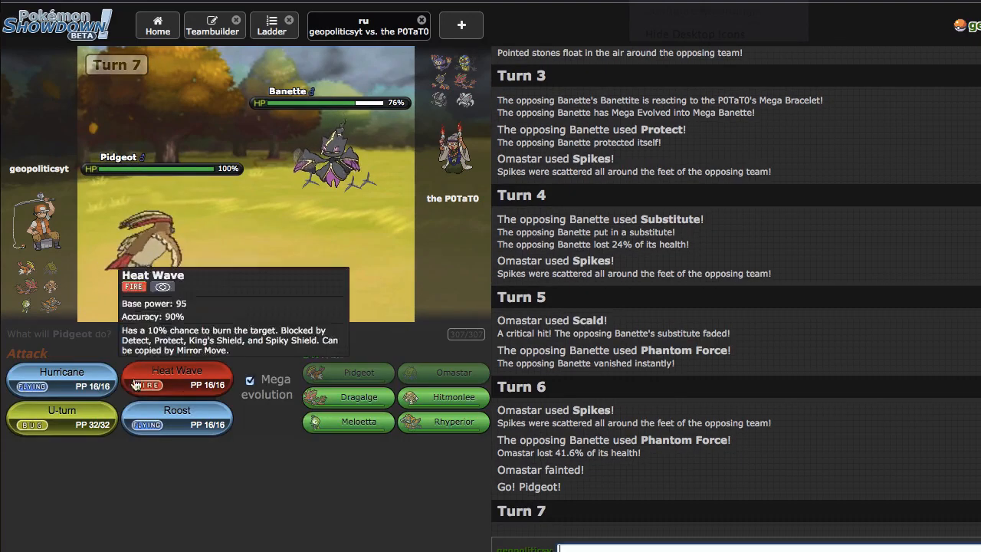
click(176, 380)
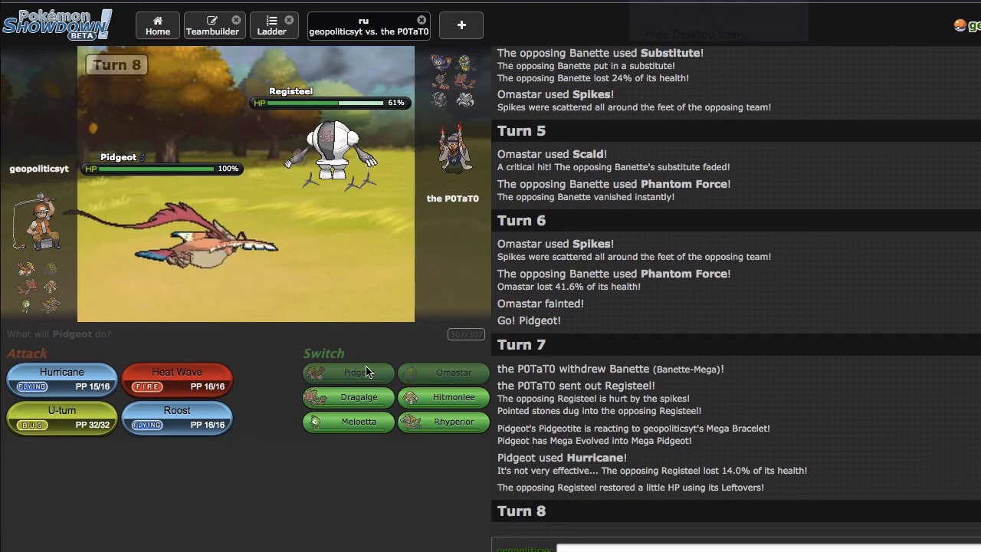
- Bring in Rhyperior, boost with Swords Dance and knock out Registeel with Earthquake
click(62, 379)
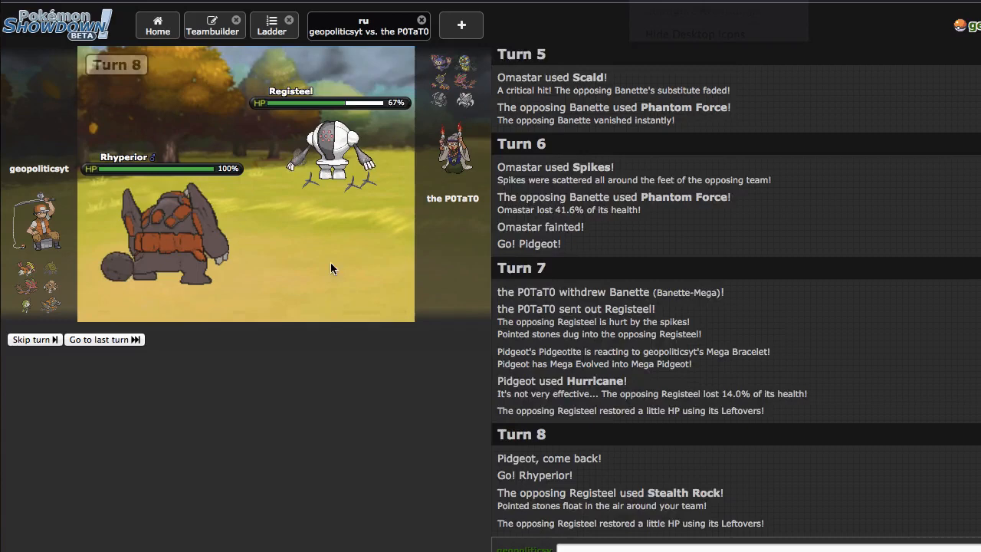
mouse_move(174, 417)
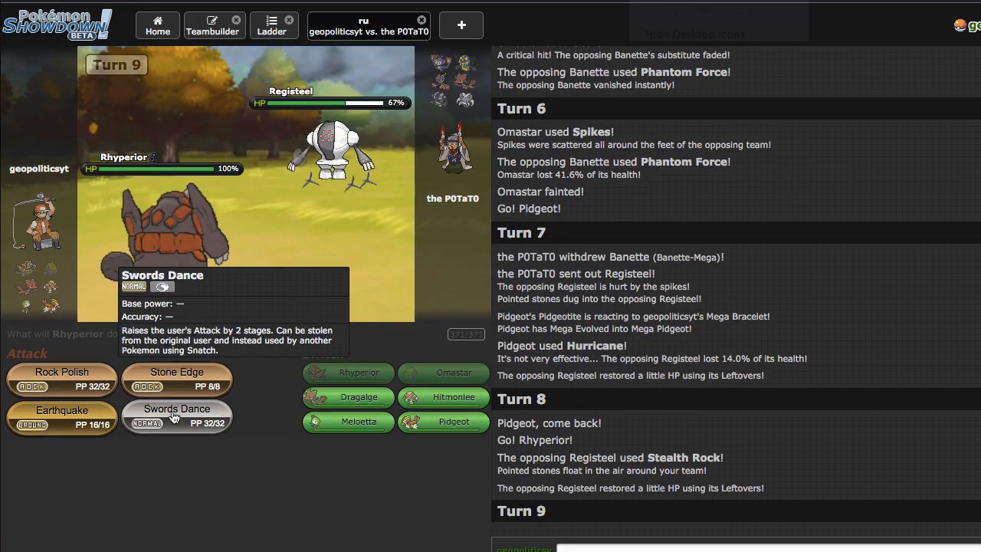
mouse_move(179, 424)
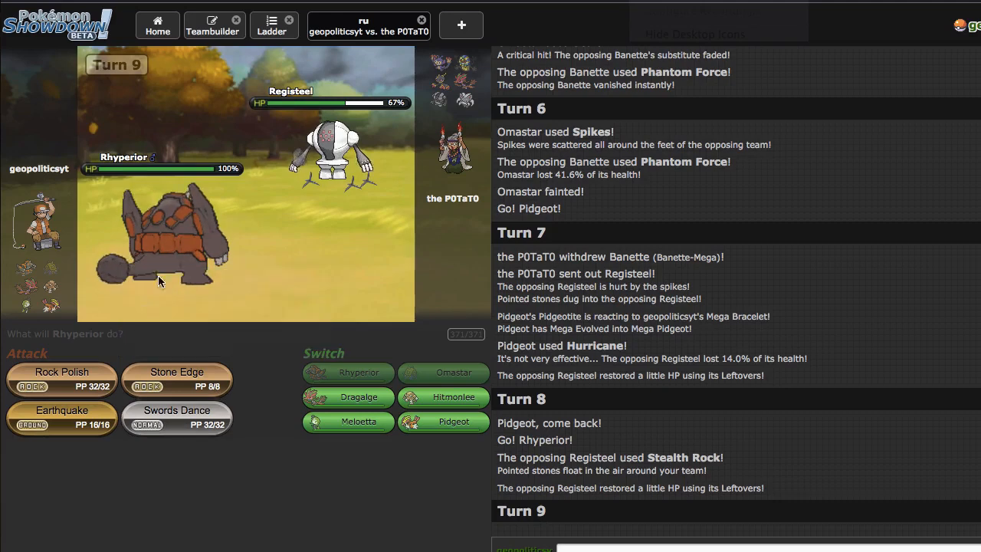
mouse_move(253, 427)
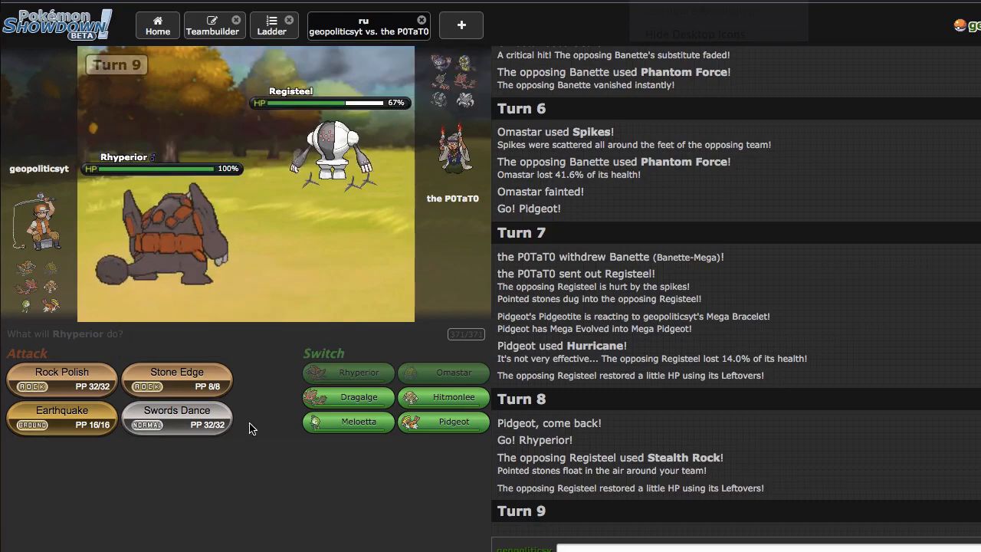
mouse_move(248, 429)
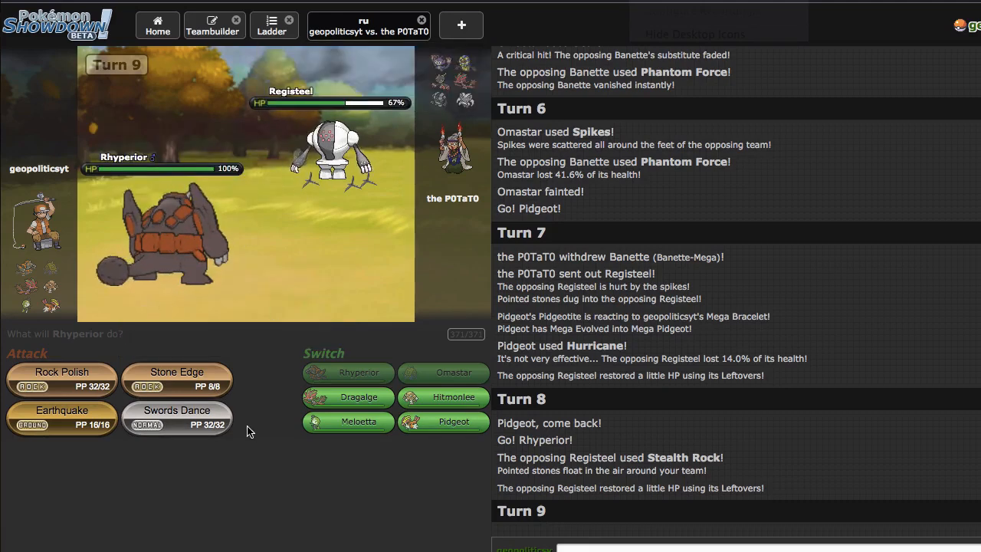
mouse_move(450, 170)
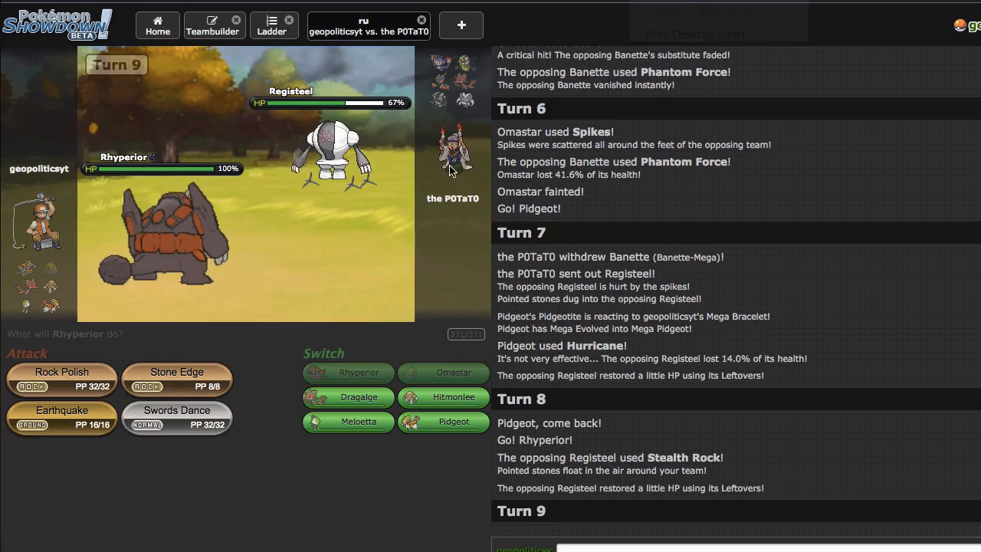
mouse_move(161, 414)
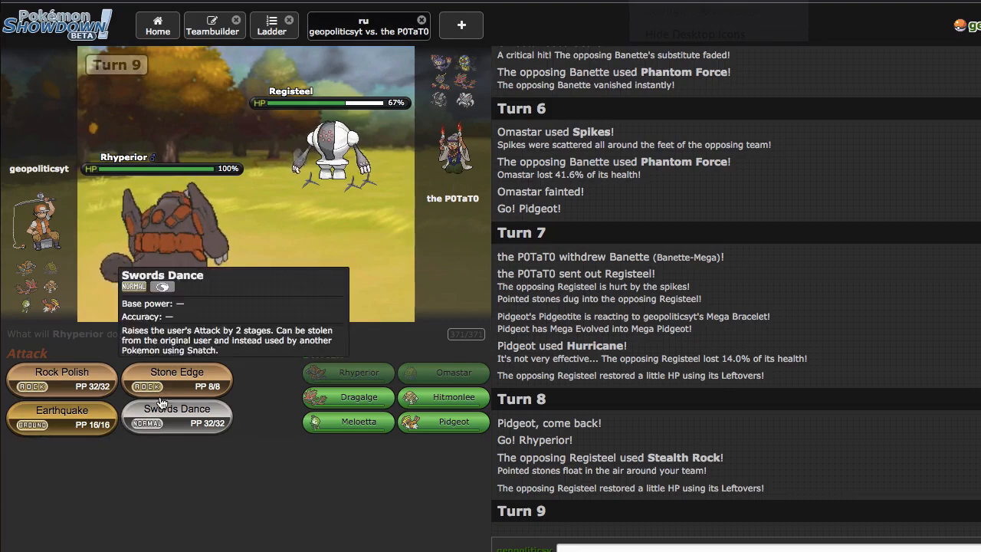
click(177, 414)
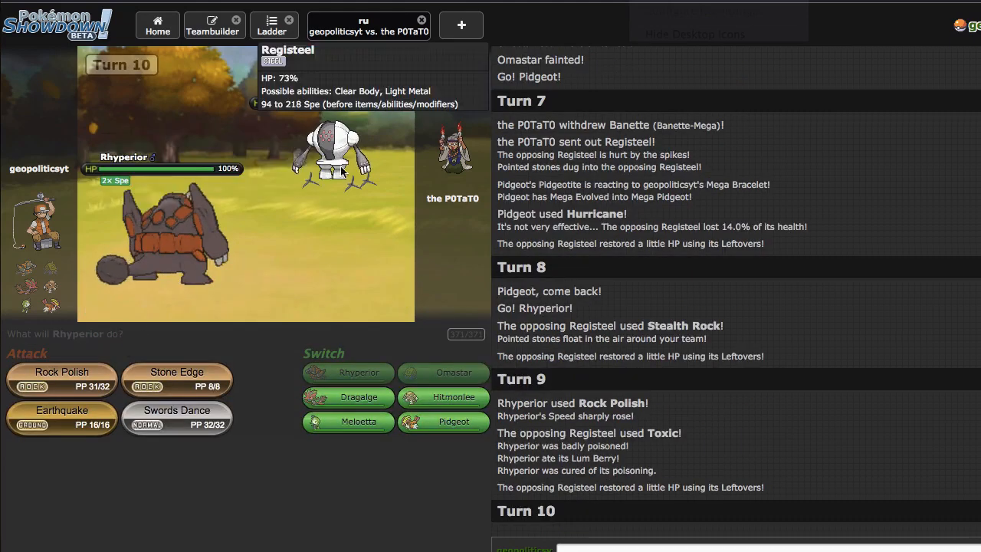
mouse_move(167, 417)
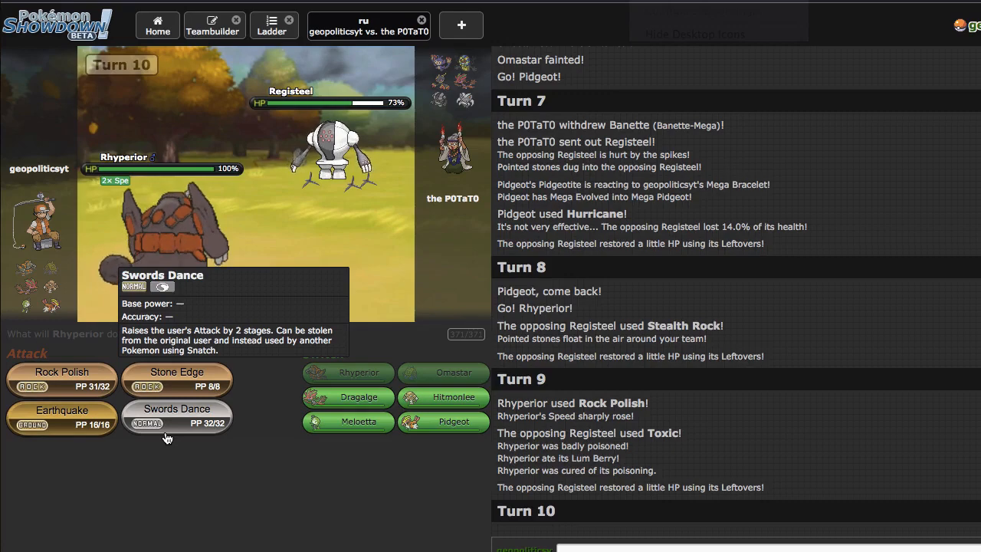
click(177, 414)
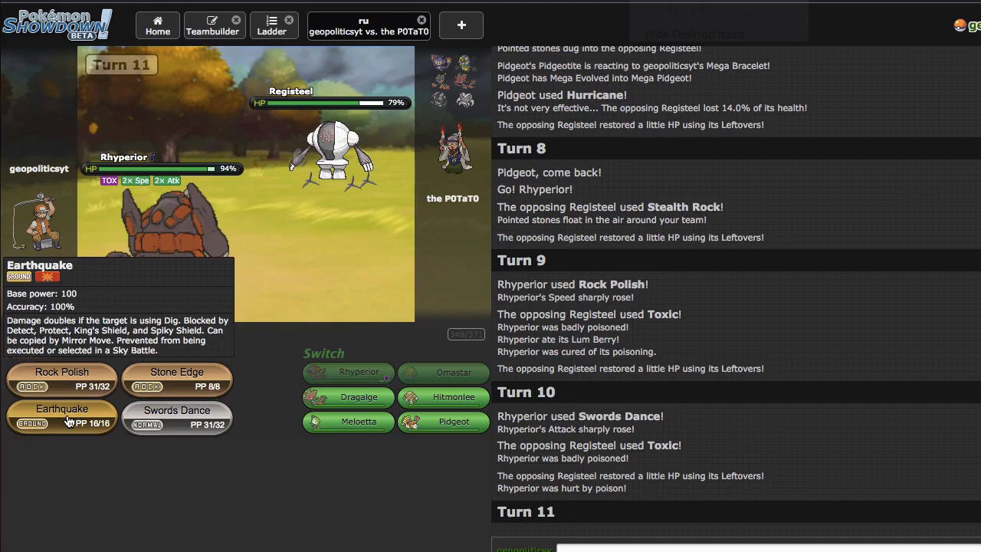
click(61, 408)
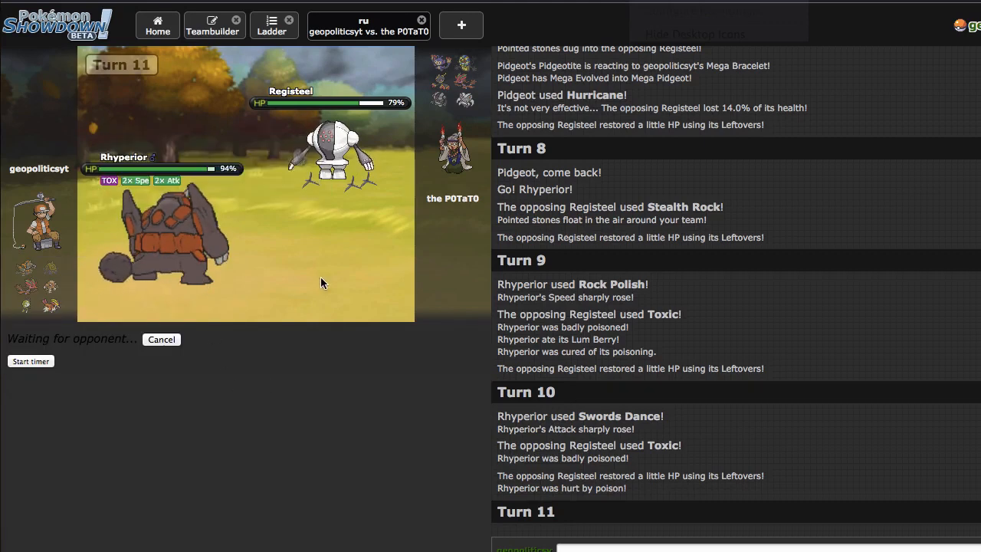
mouse_move(349, 273)
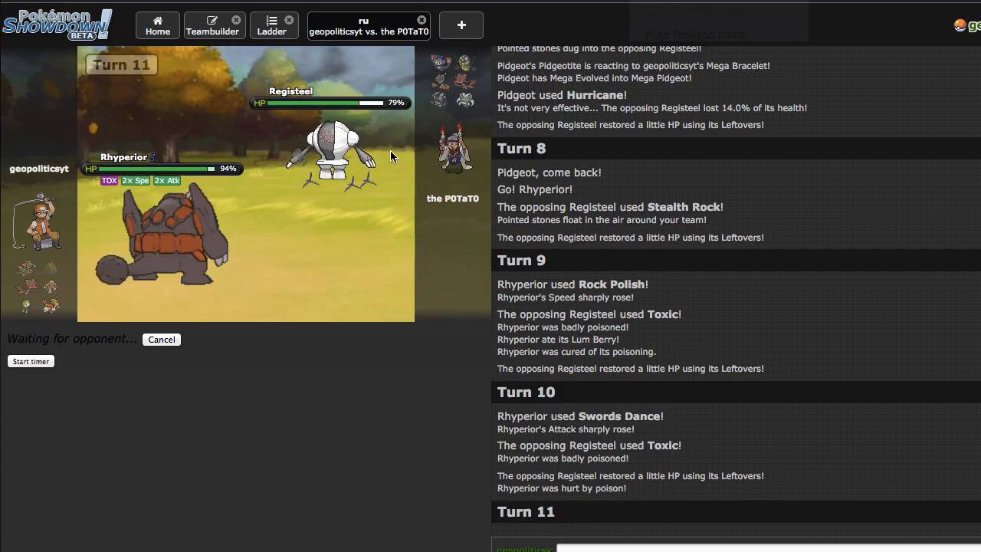
mouse_move(454, 69)
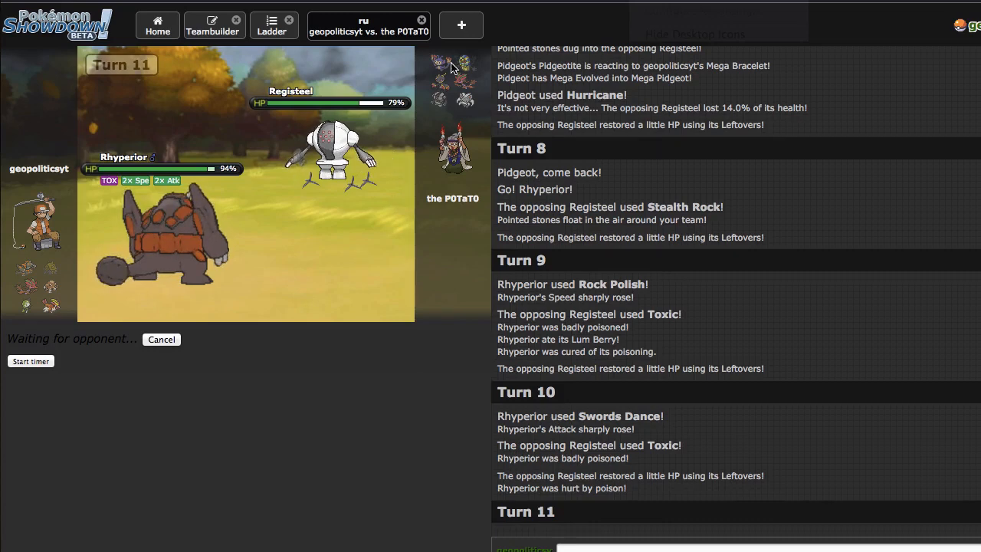
mouse_move(467, 58)
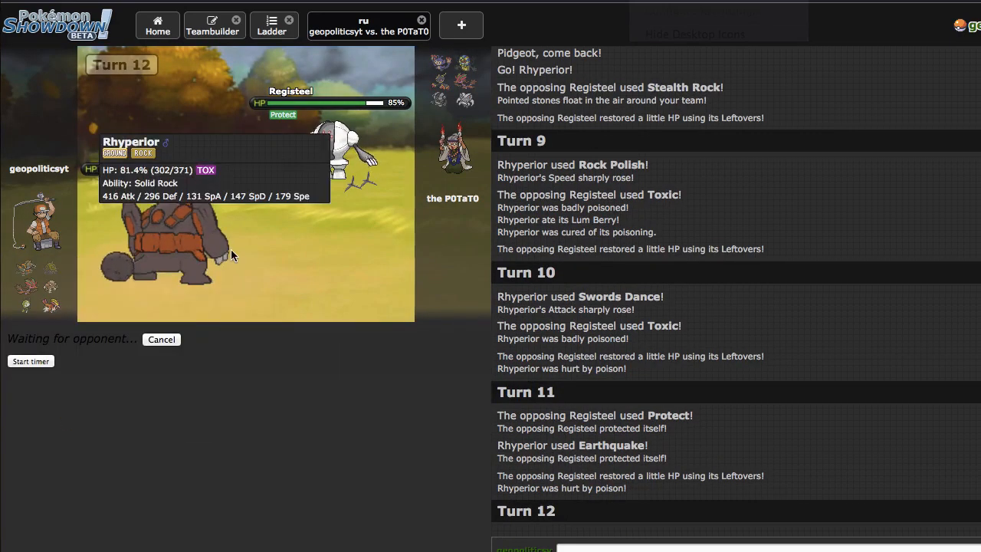
mouse_move(303, 438)
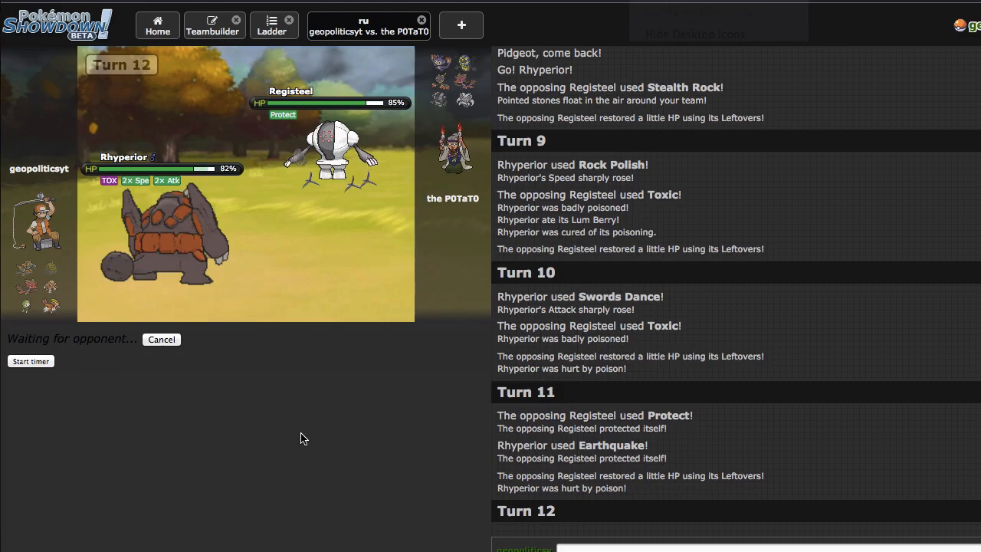
mouse_move(276, 437)
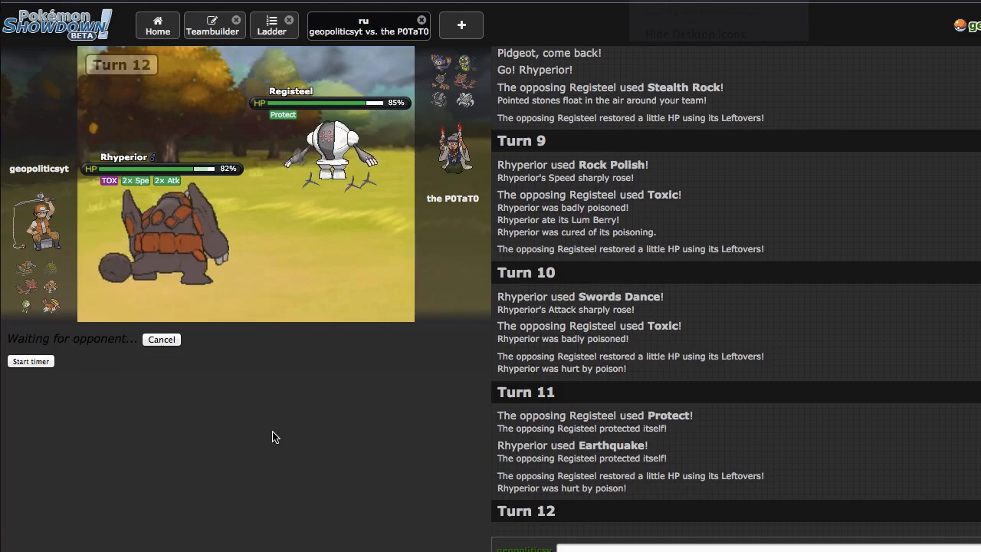
mouse_move(260, 357)
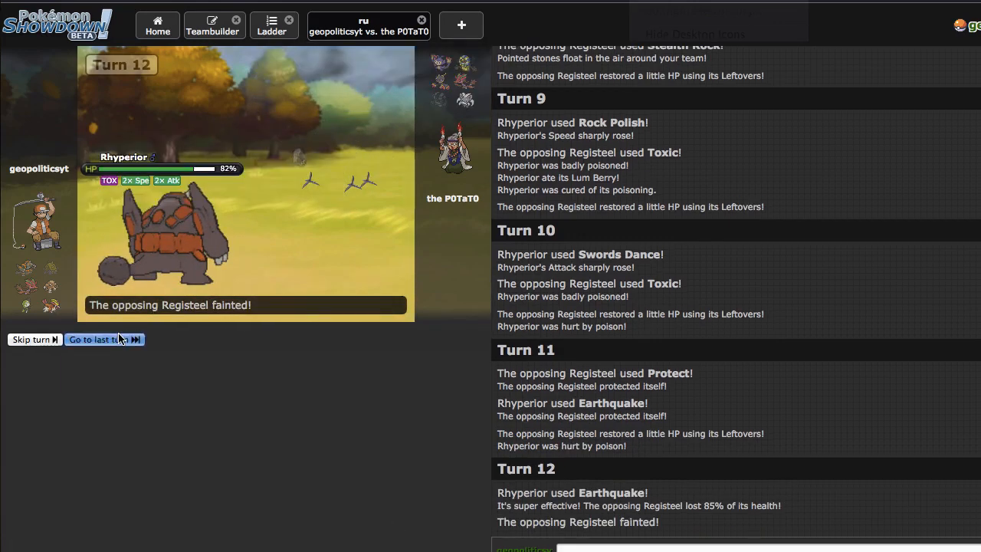
- Knock out the incoming Ambipom with another Earthquake
click(100, 338)
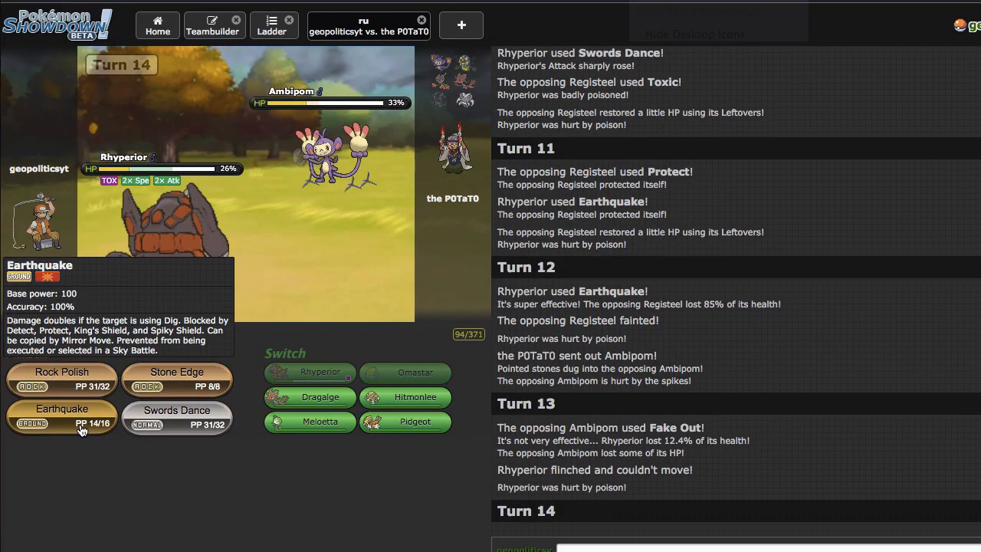
click(61, 413)
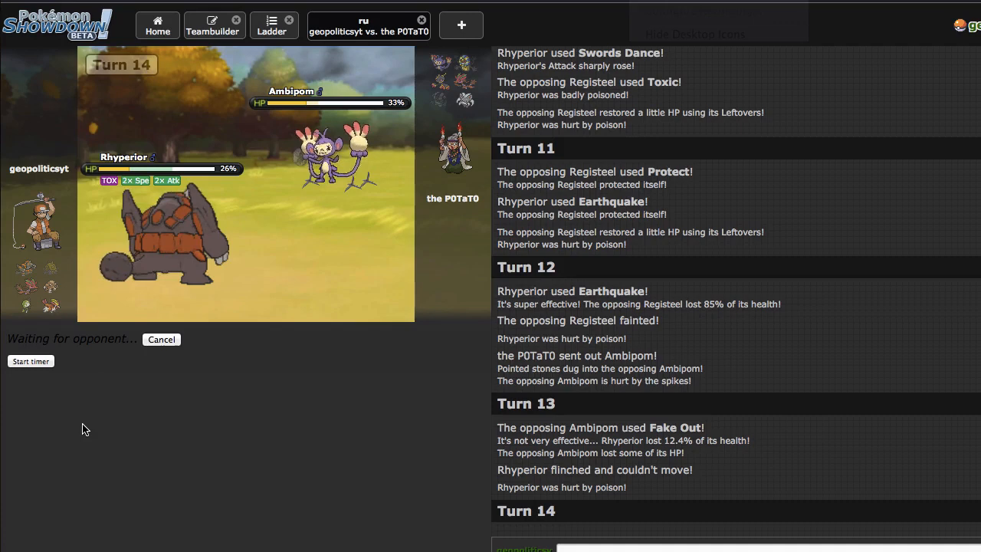
mouse_move(368, 305)
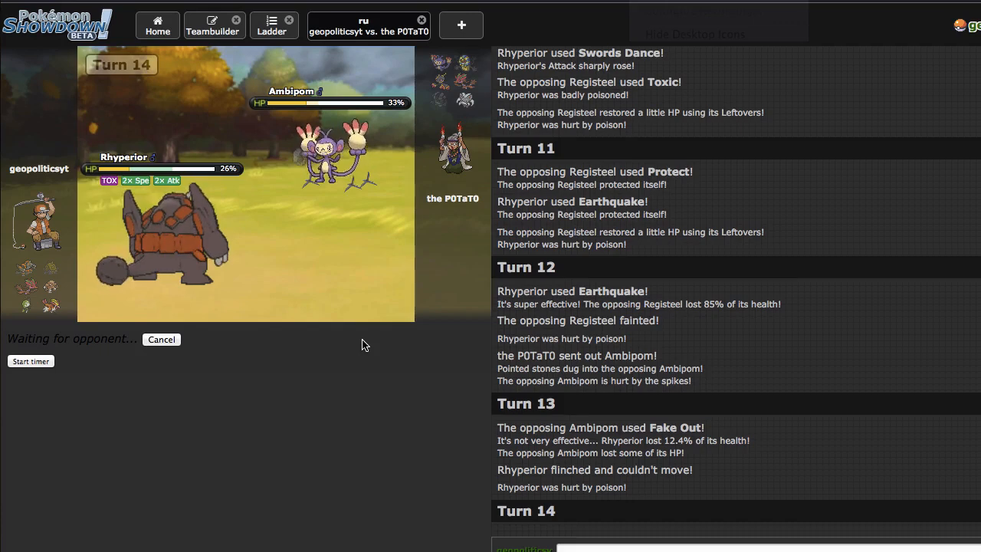
mouse_move(406, 257)
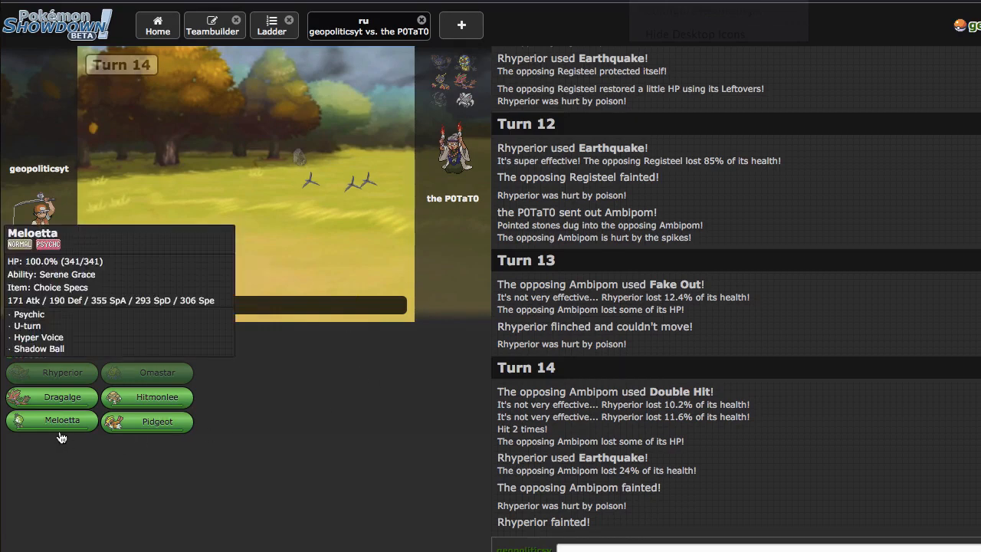
- Send out Meloetta and knock out Cofagrigus and Dragalge with Psychic
click(52, 420)
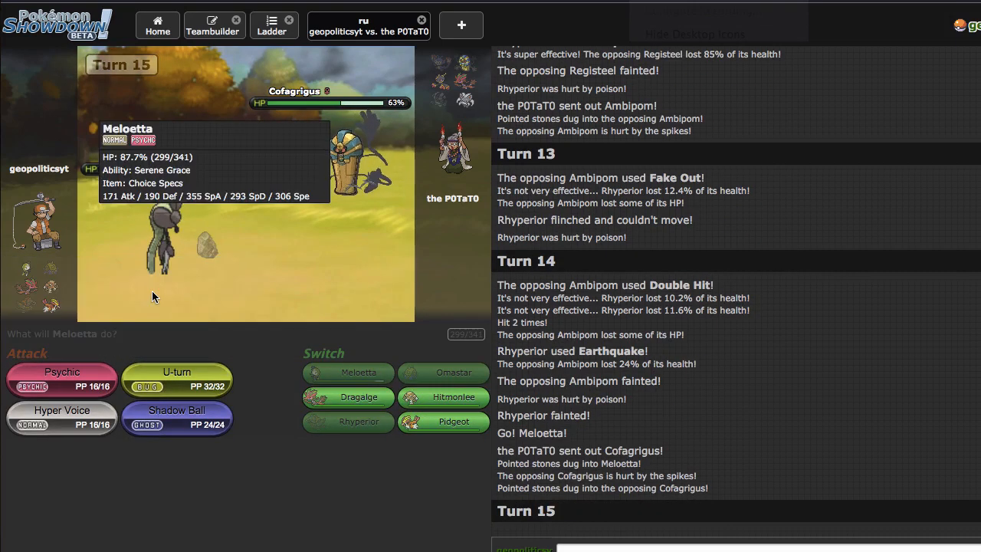
click(61, 377)
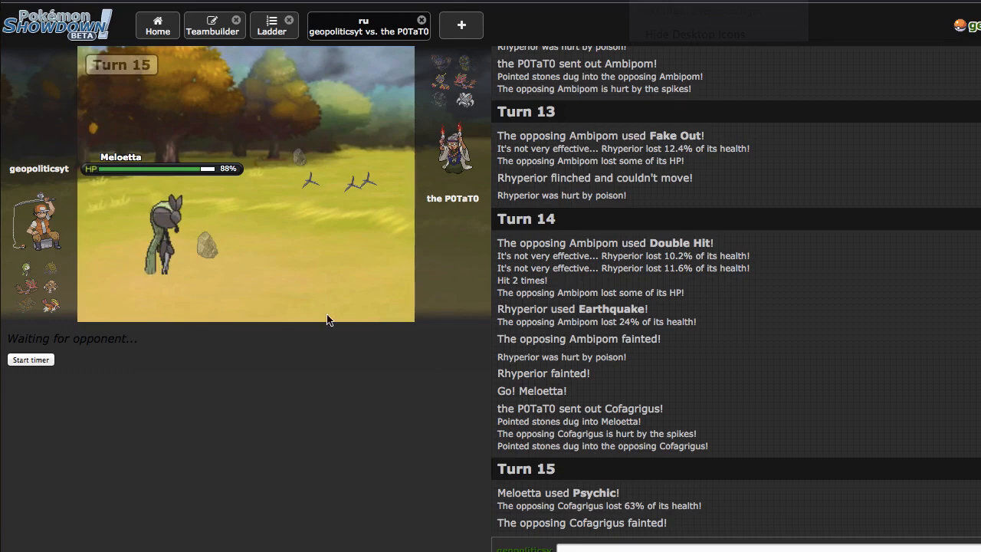
mouse_move(406, 420)
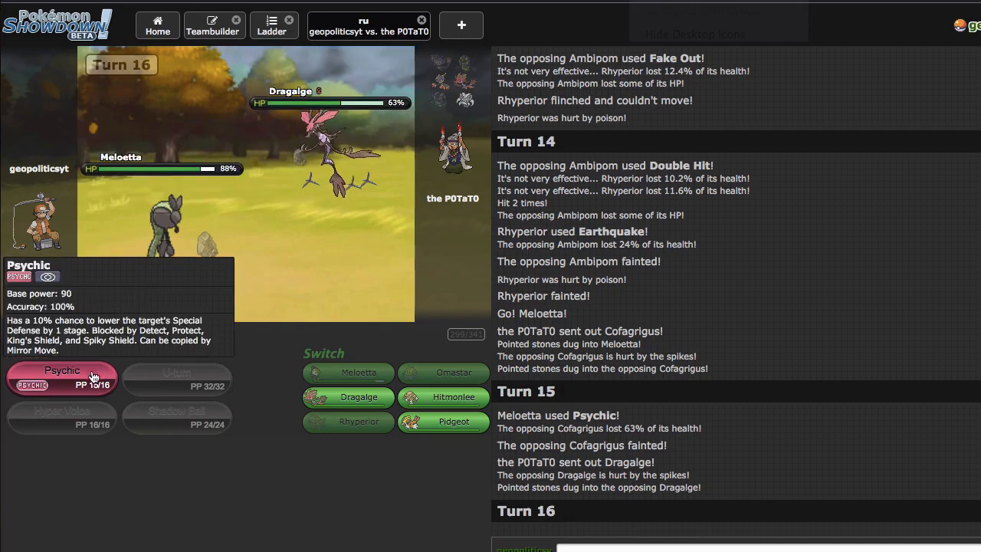
click(61, 377)
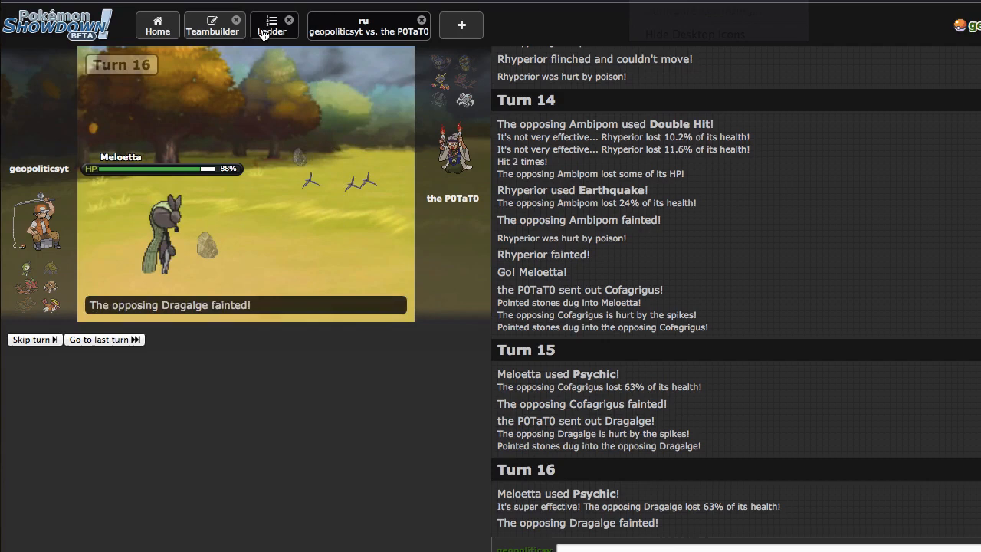
- View the ladder rankings after the battle
click(34, 340)
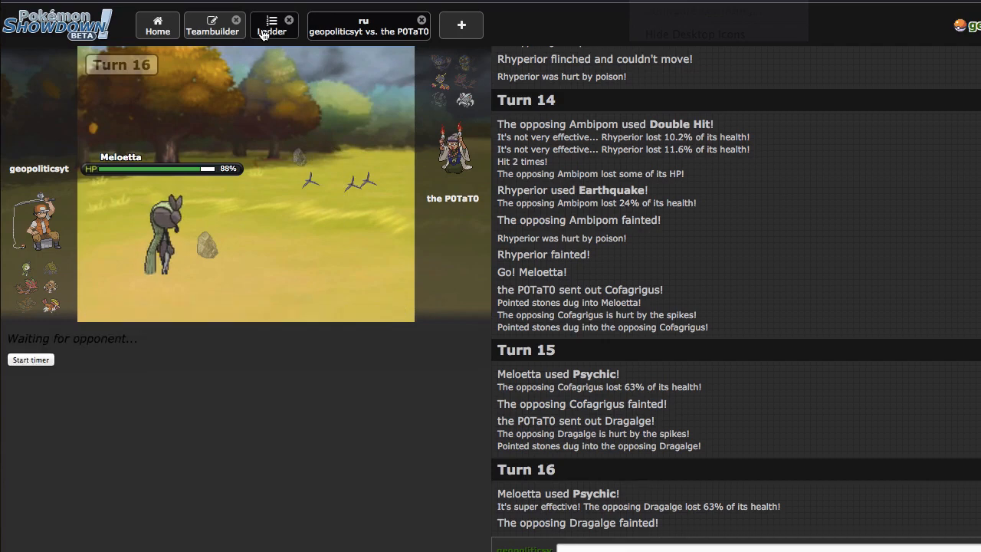
click(273, 27)
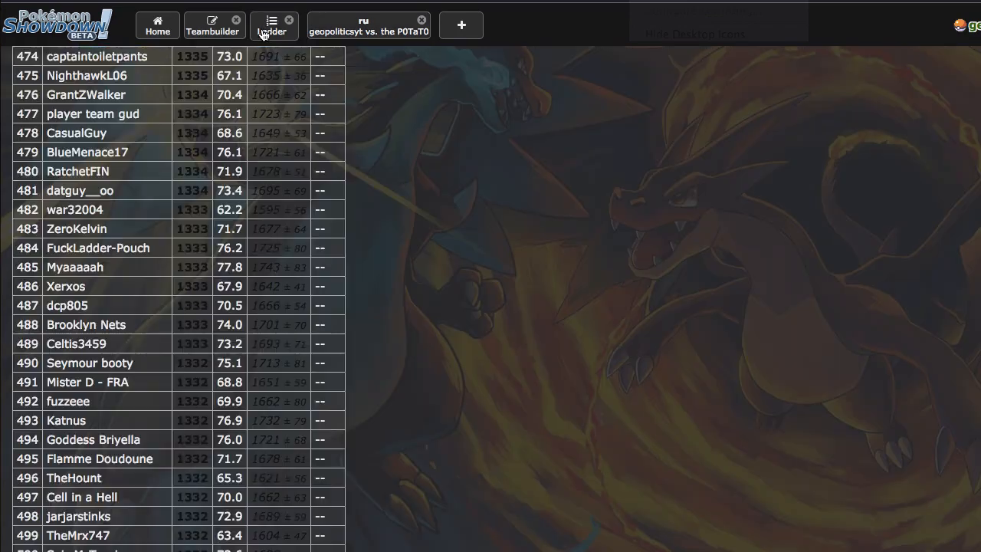
mouse_move(372, 129)
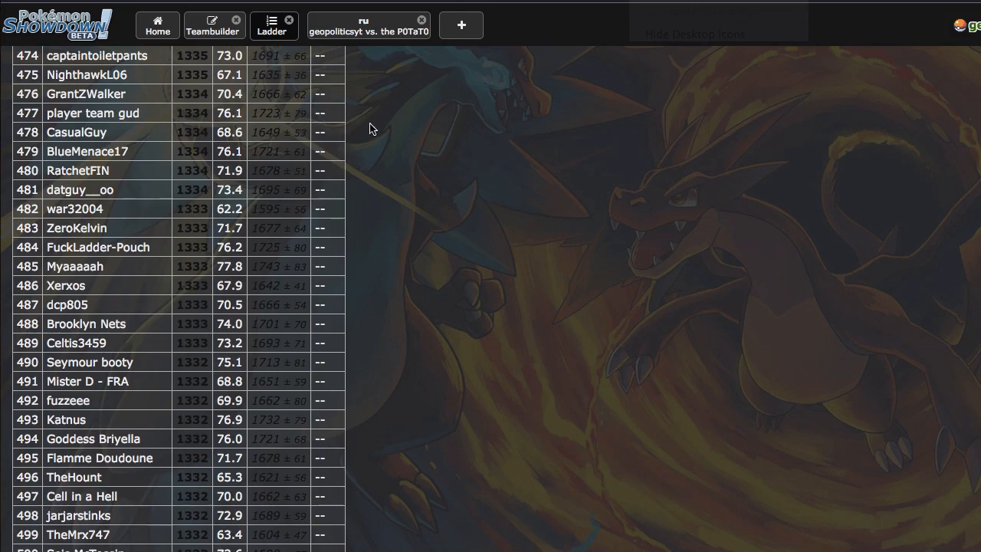
- Return to the ongoing battle tab to await the opponent's forfeit
click(367, 25)
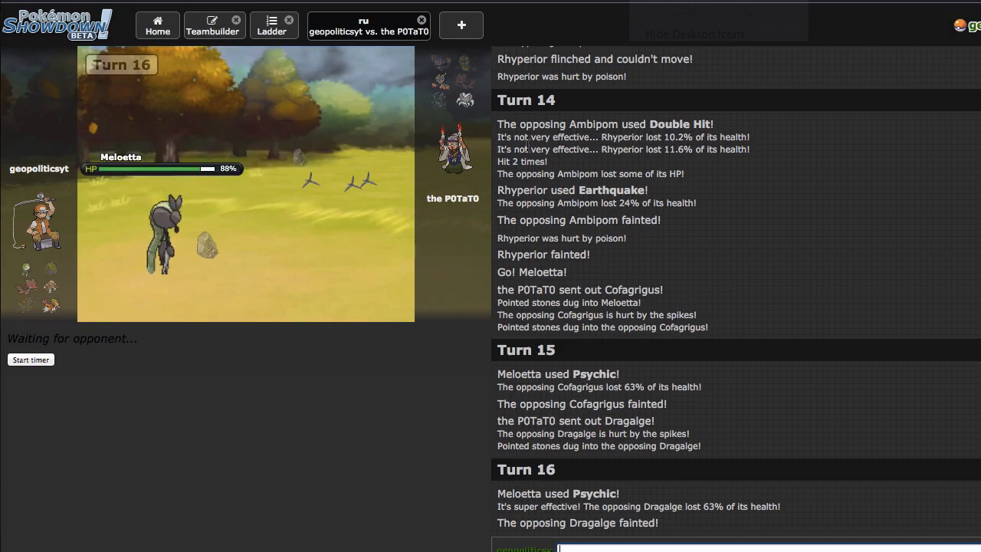
mouse_move(373, 273)
text(g)
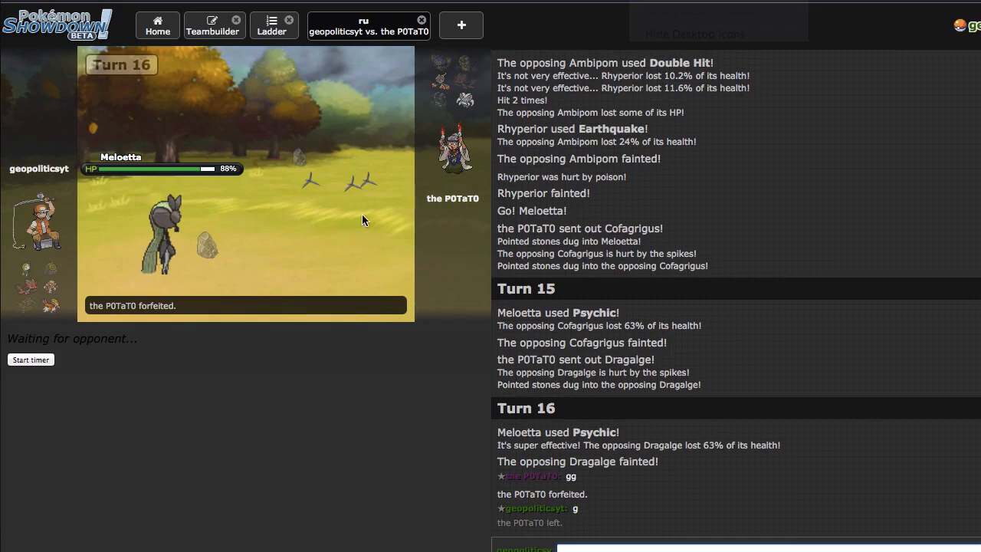
mouse_move(481, 367)
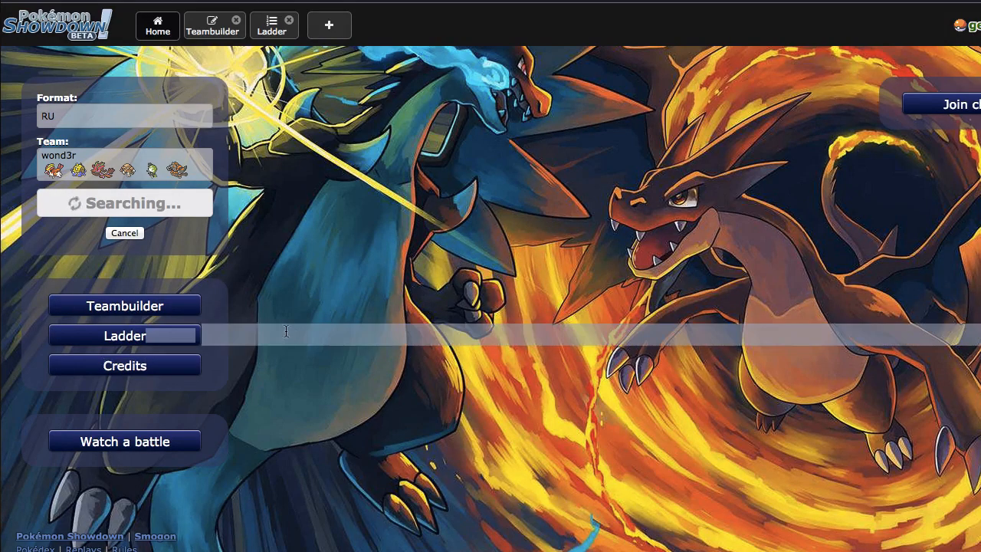
mouse_move(37, 309)
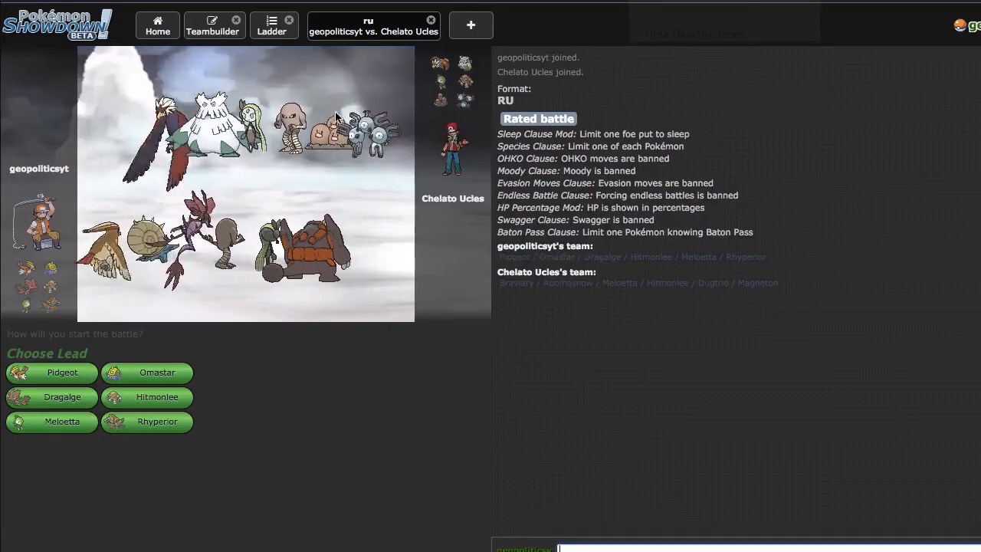
mouse_move(341, 407)
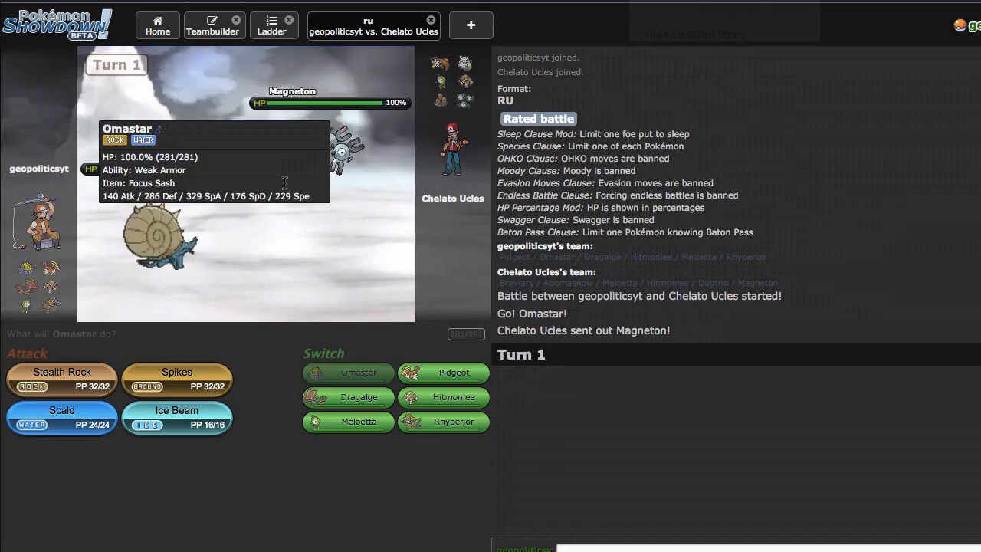
mouse_move(325, 150)
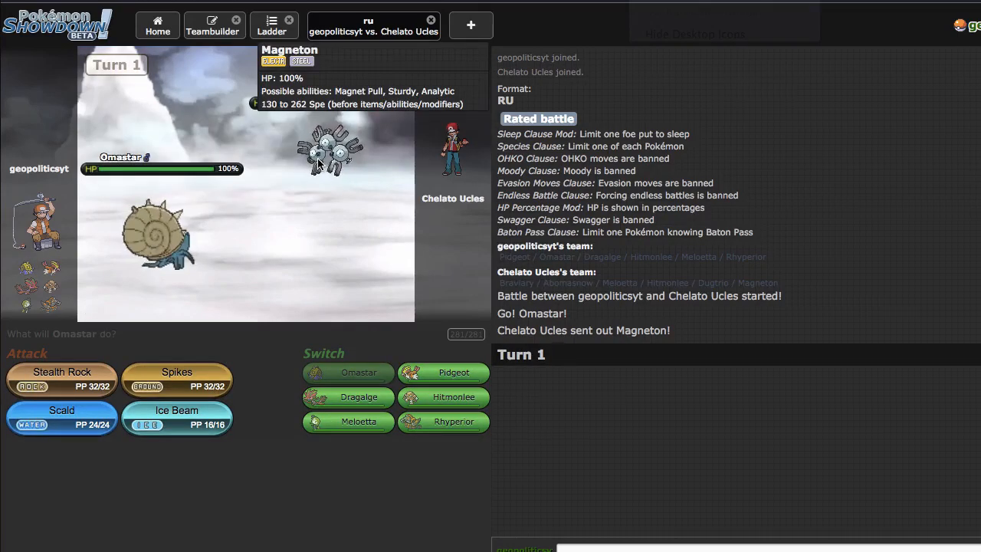
mouse_move(77, 371)
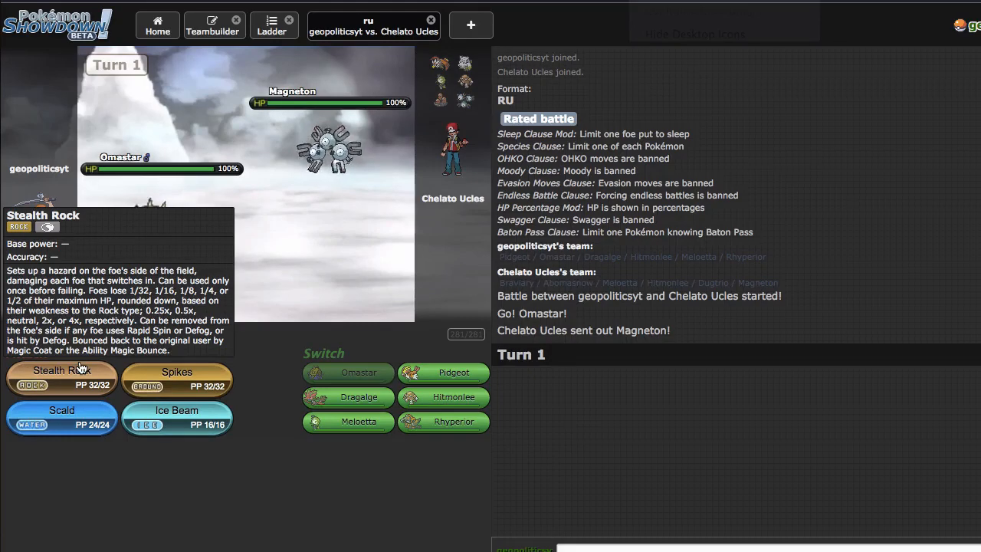
- Set Stealth Rock on the opponent's side with Omastar on turn 1
click(62, 377)
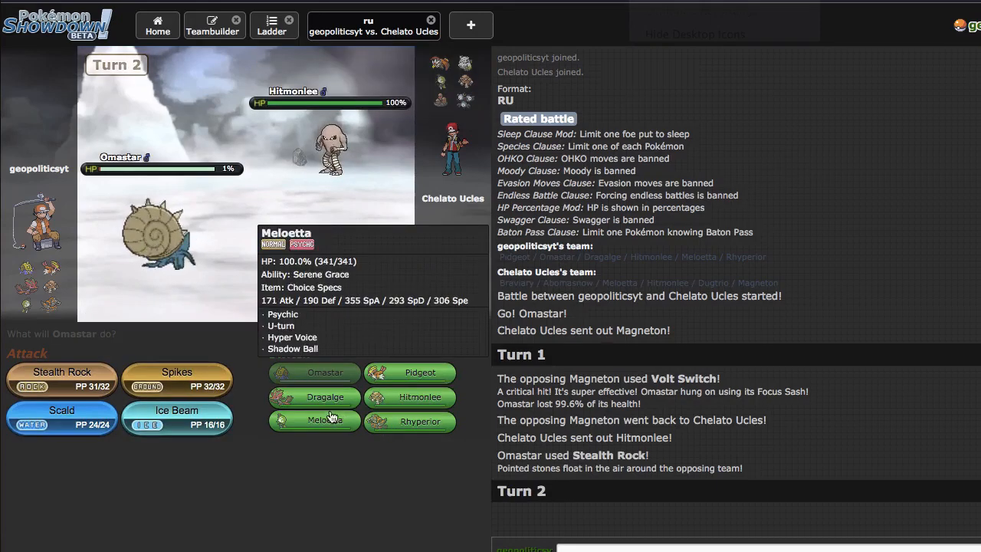
mouse_move(429, 338)
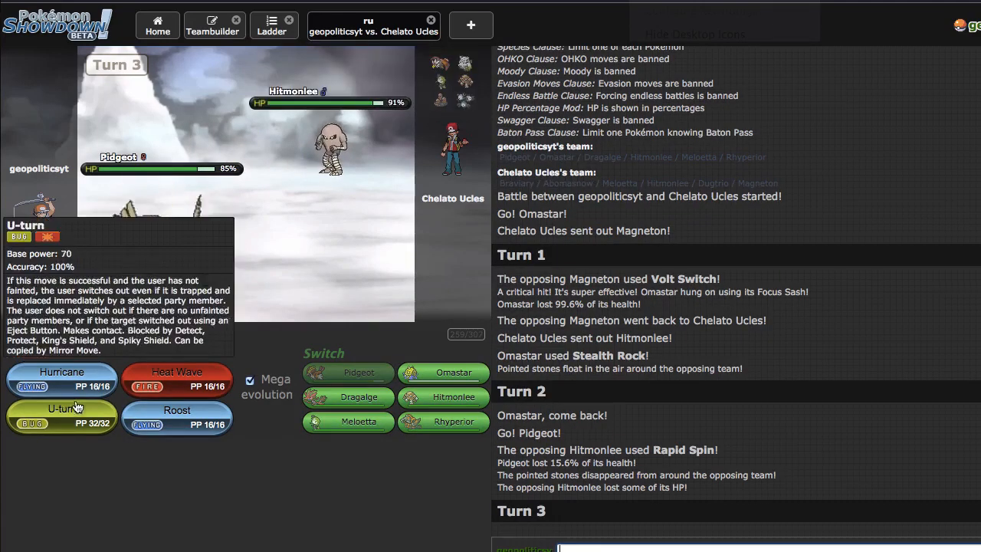
- Hit Magneton with Mega Pidgeot's Hurricane, then swap in Dragalge
click(61, 411)
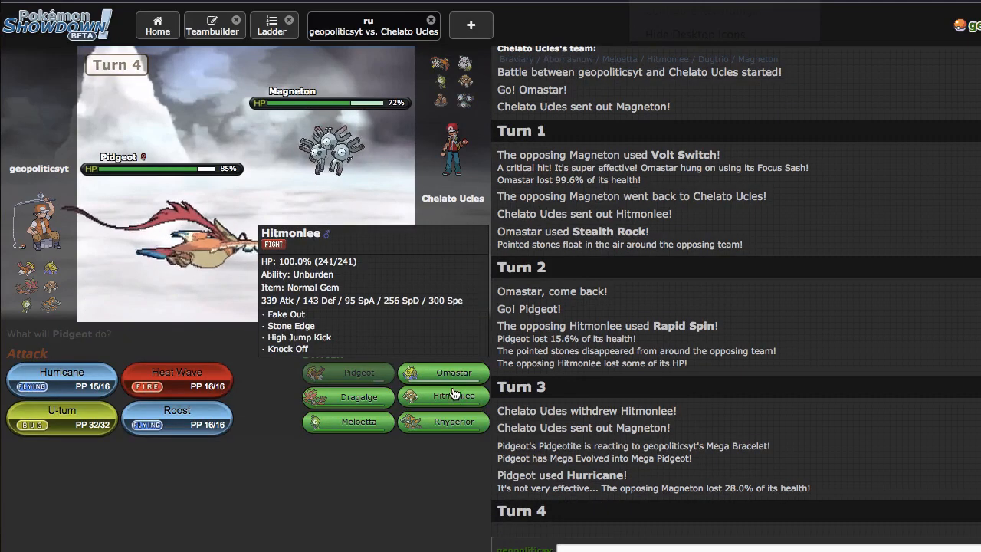
mouse_move(377, 414)
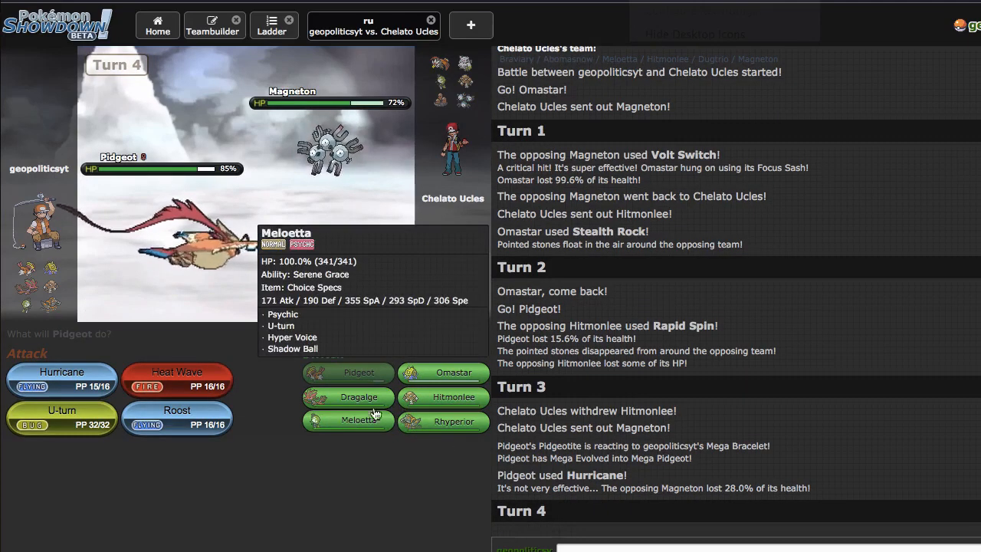
click(350, 420)
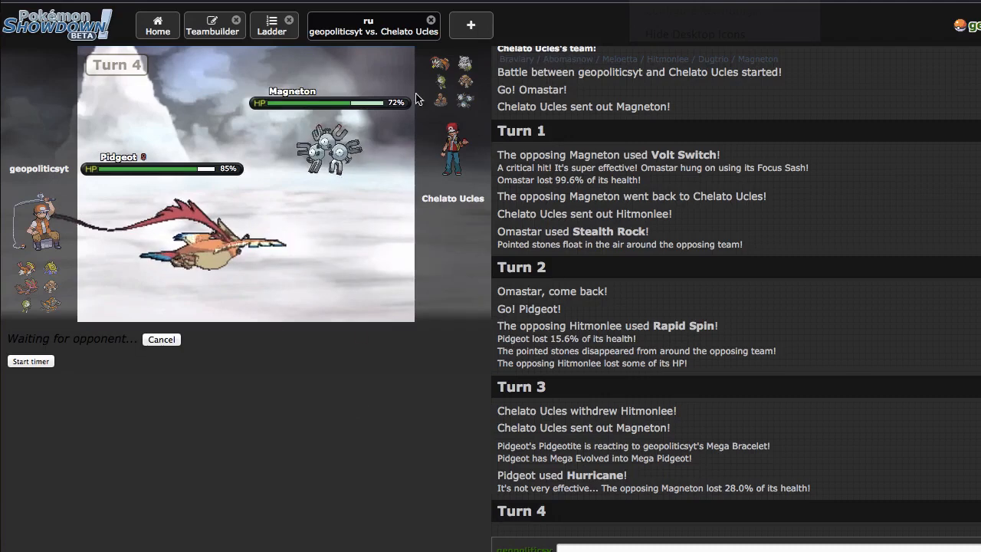
mouse_move(329, 150)
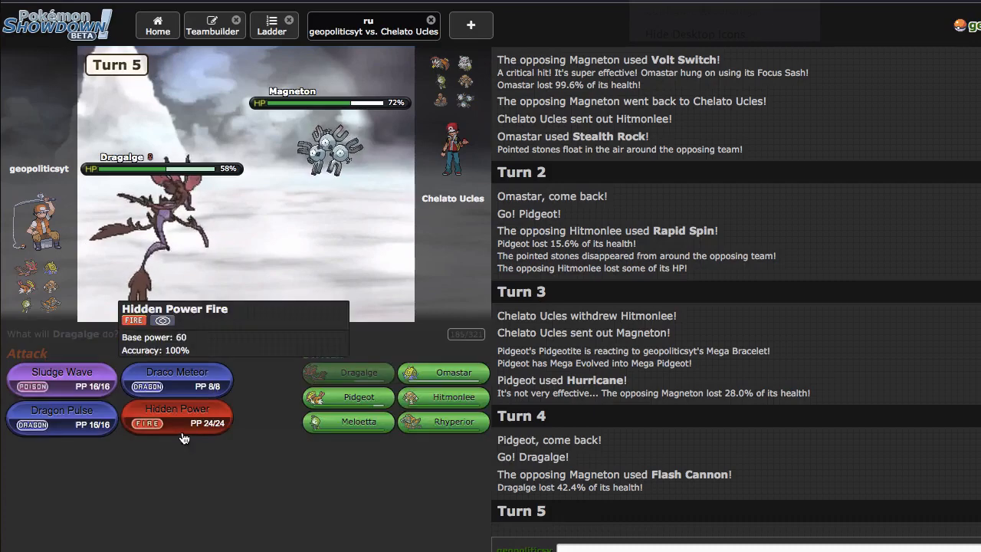
- Knock out Magneton with Hidden Power, then Dugtrio with Dragon Pulse
click(178, 415)
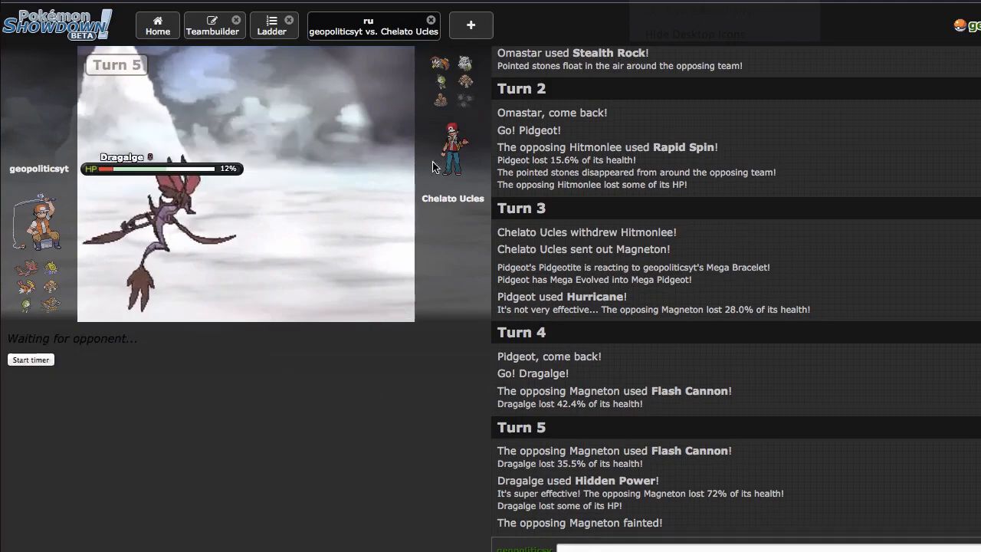
mouse_move(475, 274)
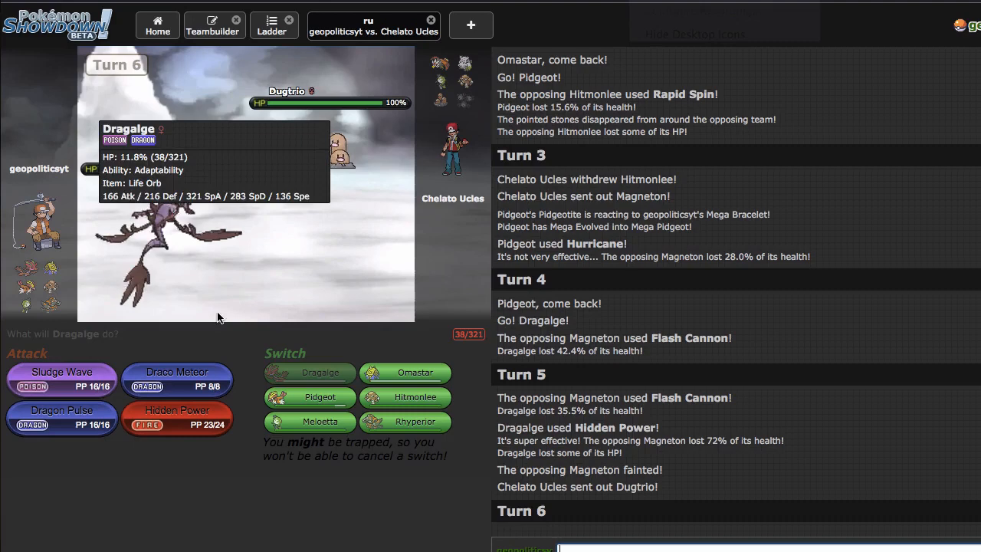
mouse_move(61, 380)
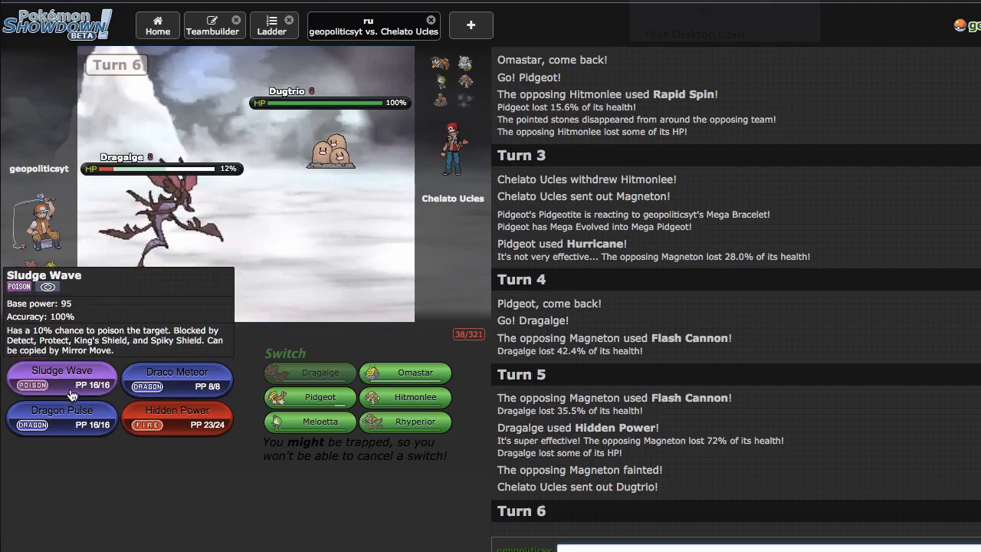
click(62, 377)
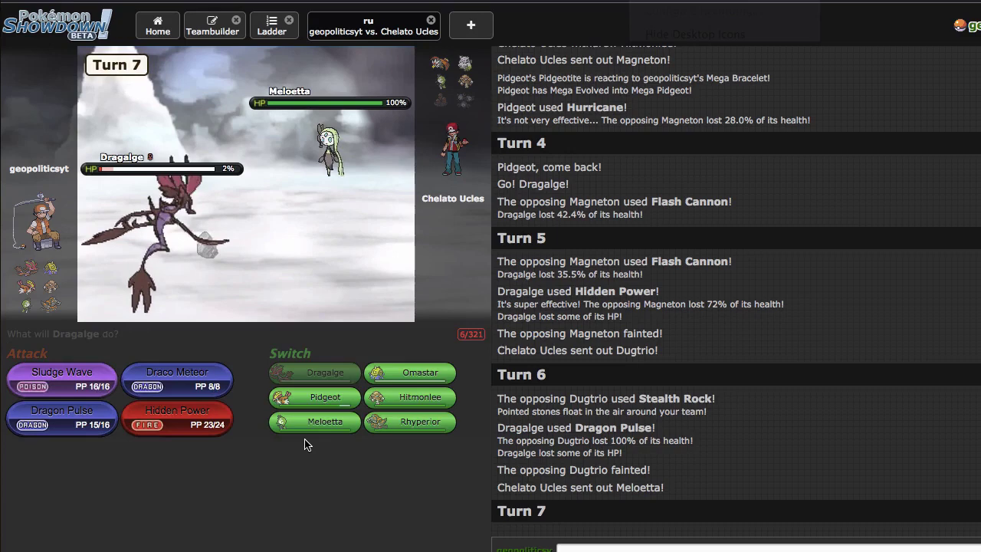
mouse_move(325, 141)
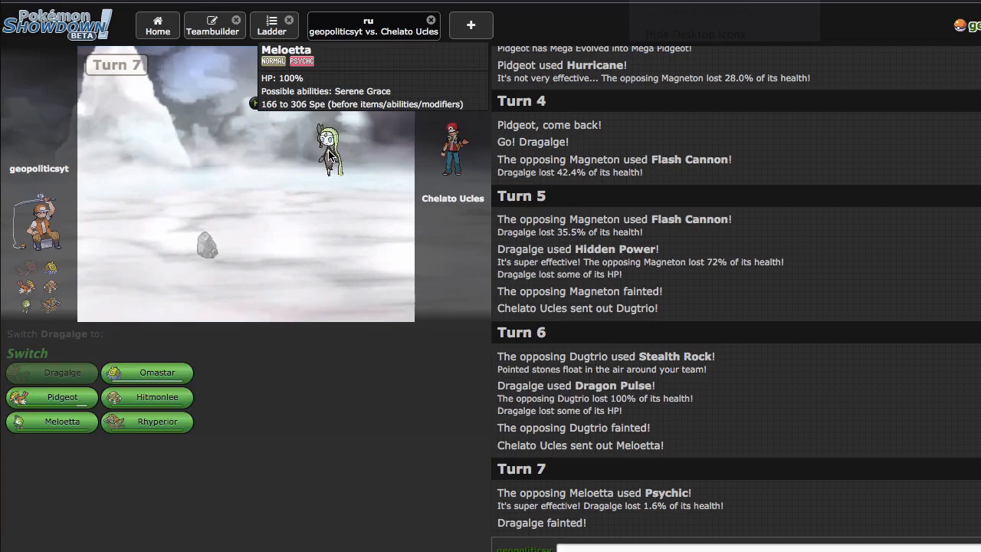
mouse_move(147, 395)
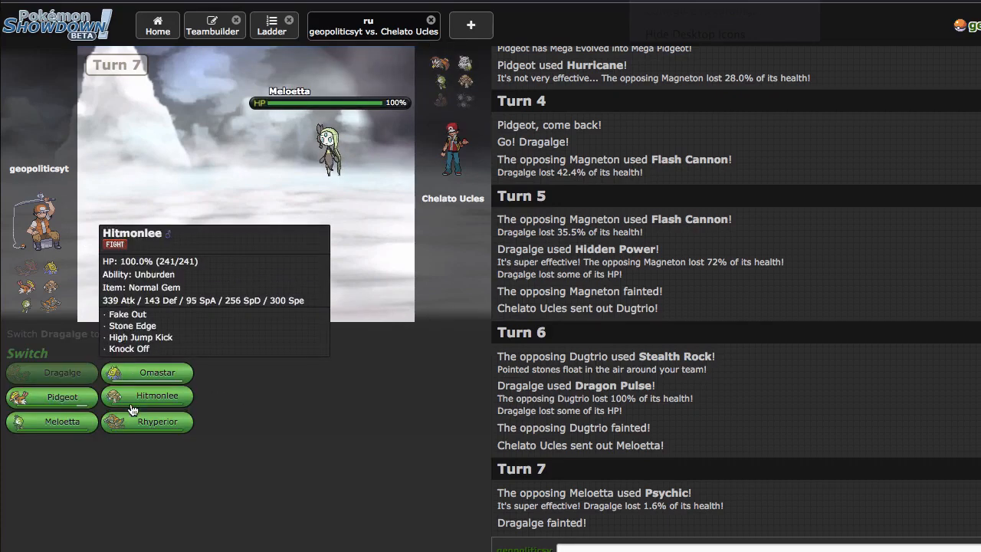
mouse_move(60, 422)
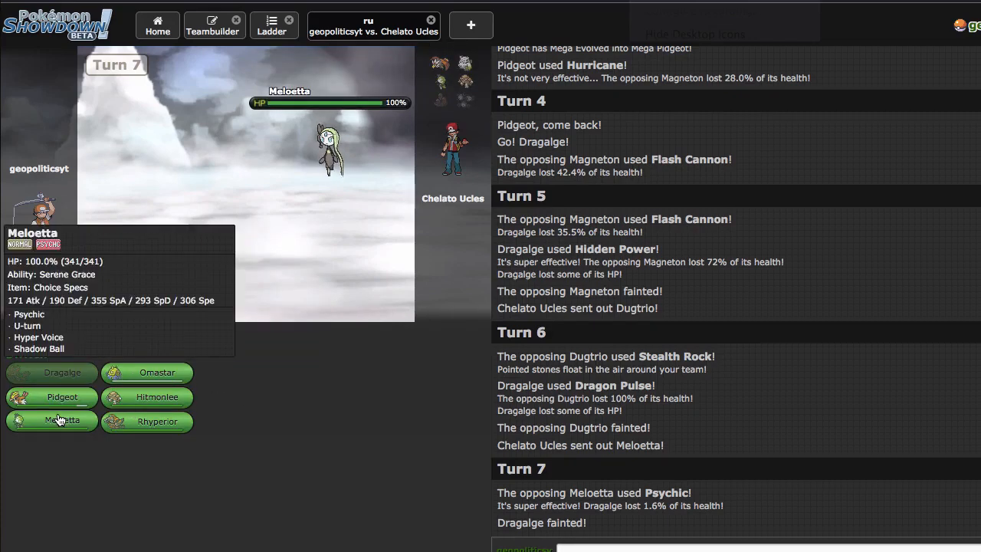
- Send in Meloetta, U-turn to Omastar, bring Meloetta back after Omastar faints, and pick its Turn 9 attack
click(52, 420)
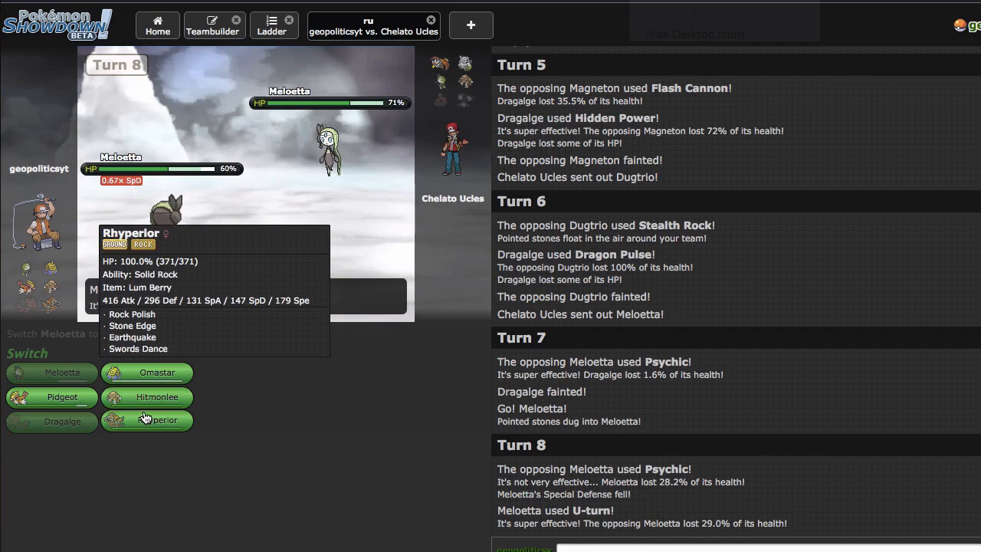
mouse_move(147, 397)
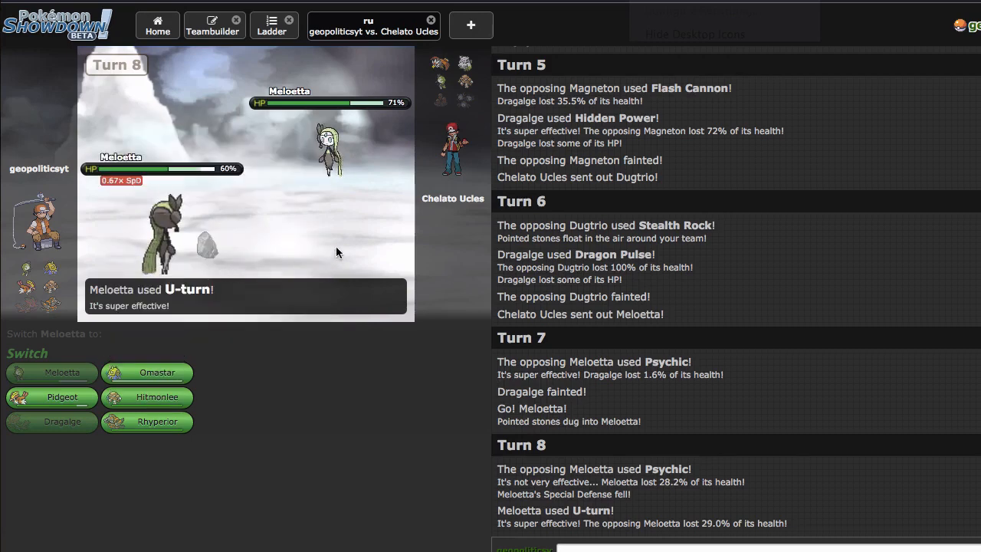
mouse_move(156, 372)
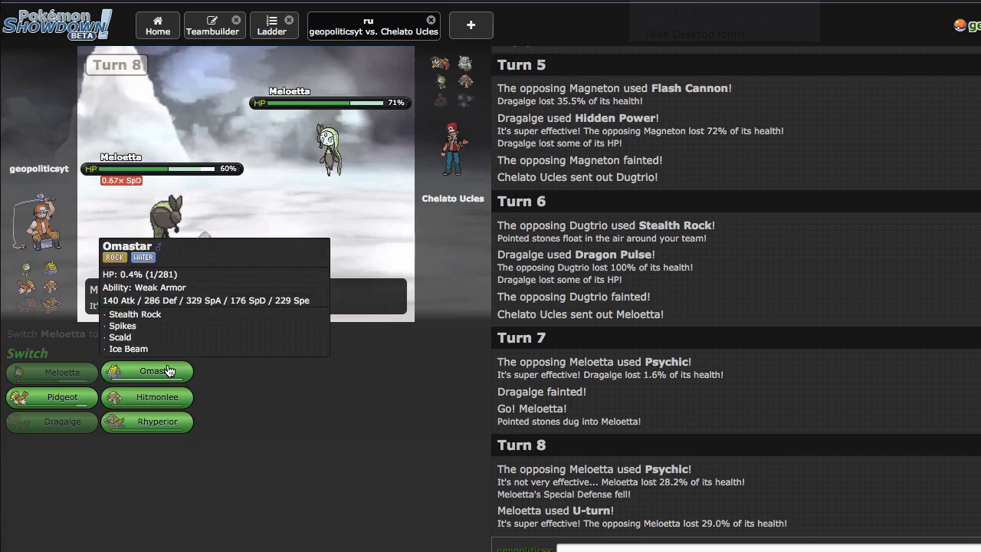
click(147, 371)
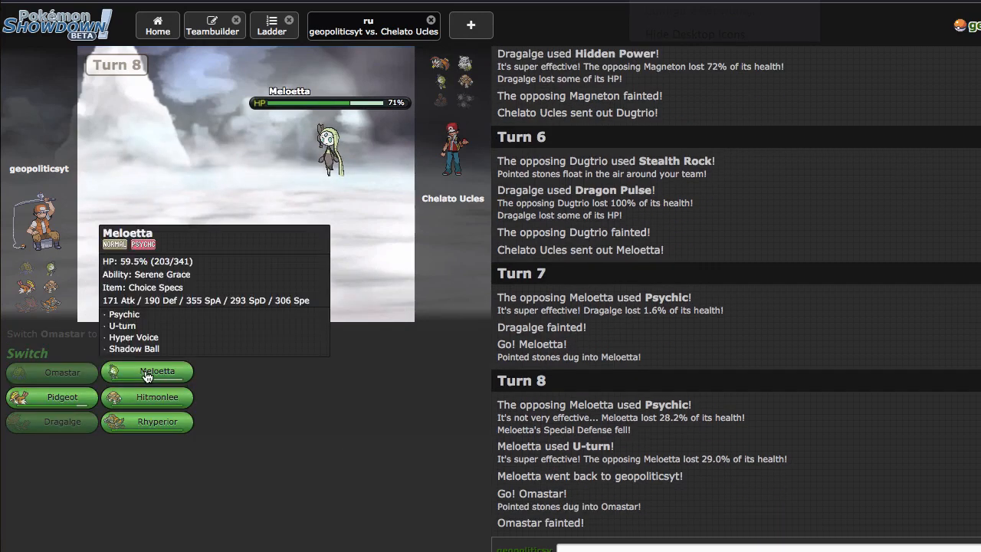
click(158, 371)
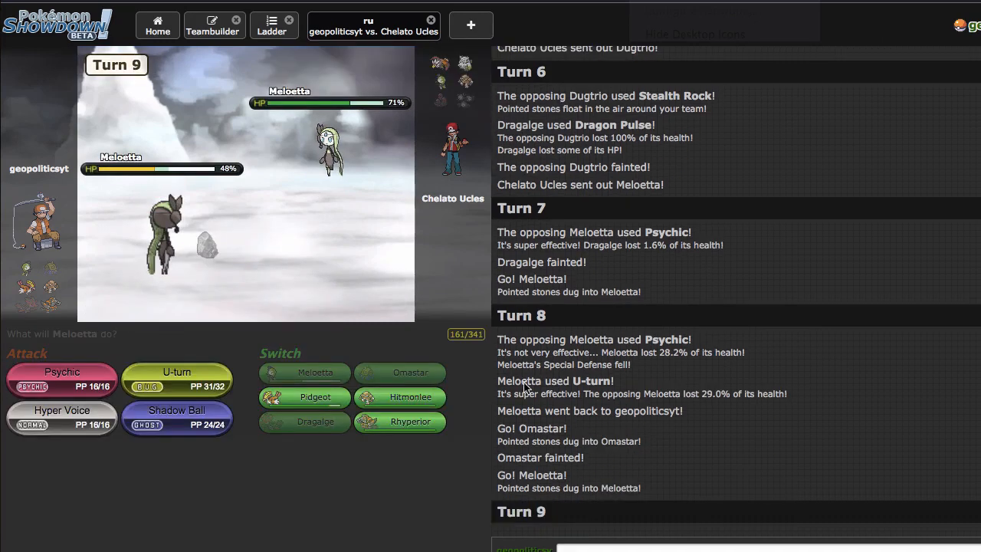
click(176, 377)
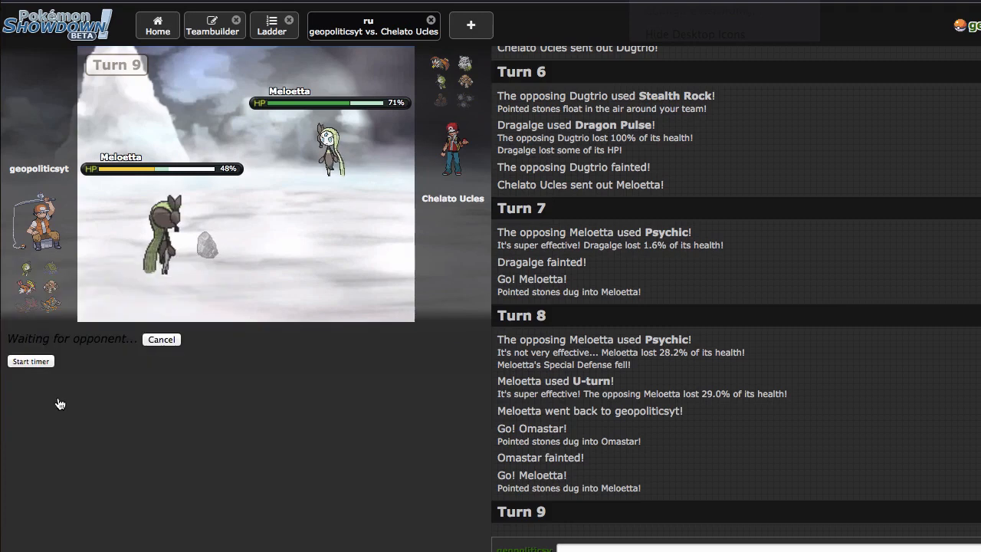
mouse_move(275, 458)
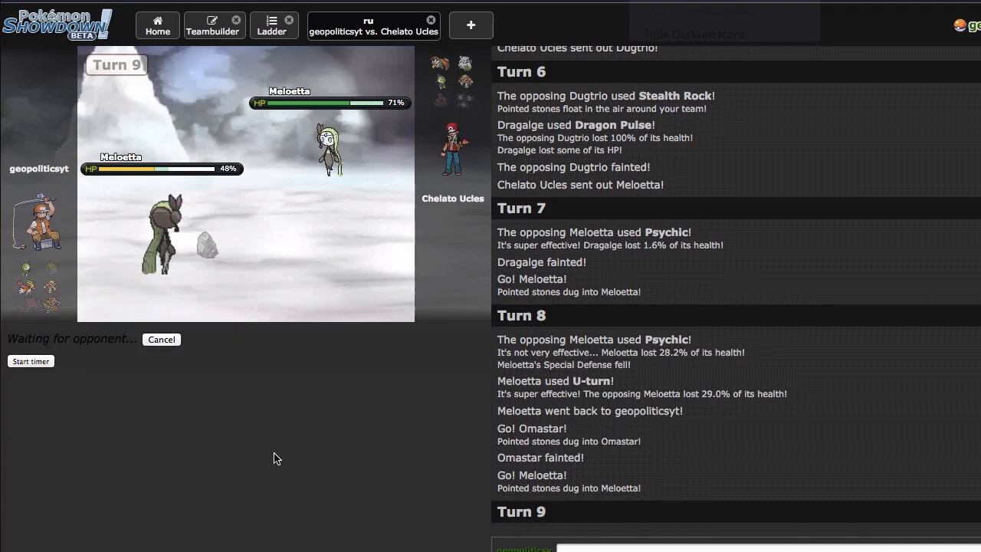
mouse_move(95, 432)
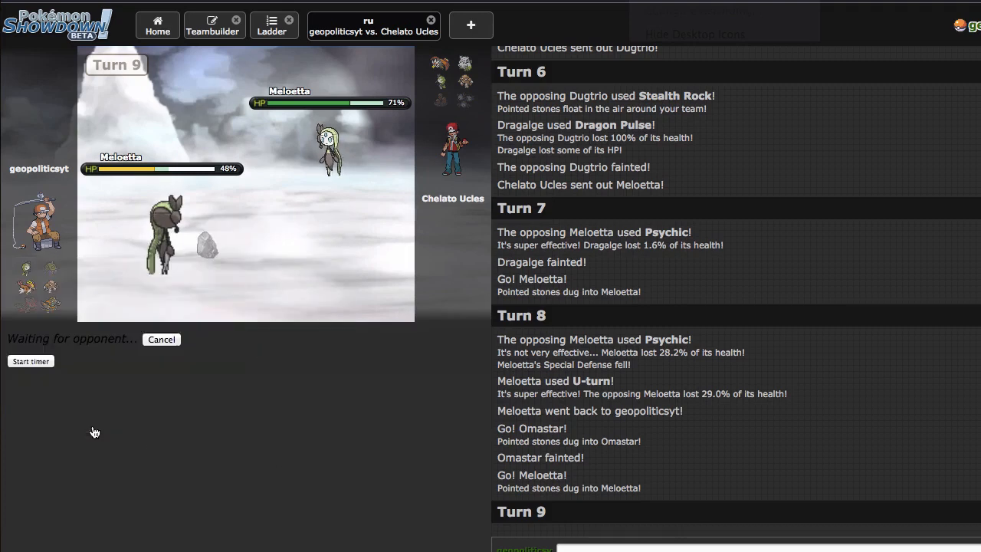
mouse_move(414, 447)
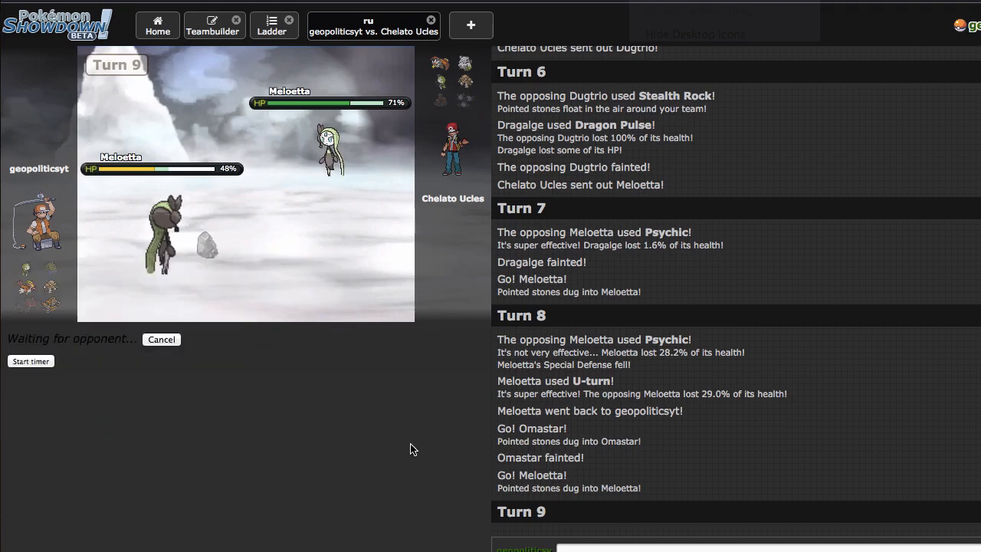
mouse_move(408, 451)
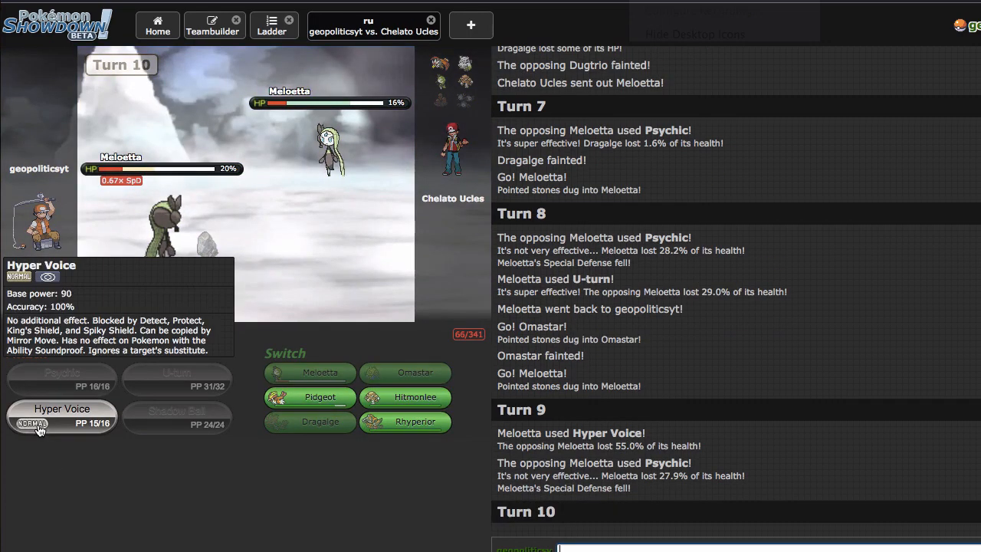
- Use Hyper Voice twice to knock out the opposing Meloetta and hit Mega Abomasnow
click(61, 414)
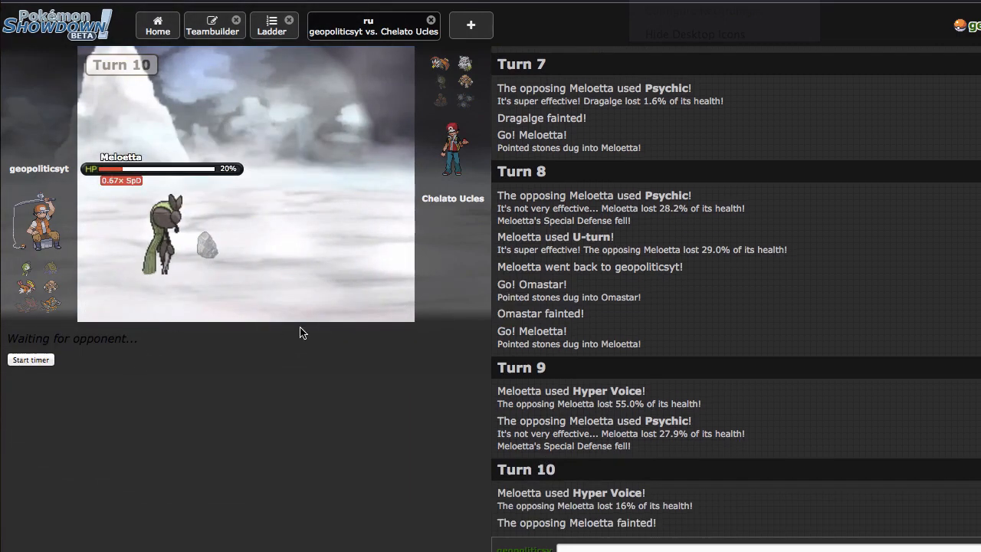
mouse_move(455, 366)
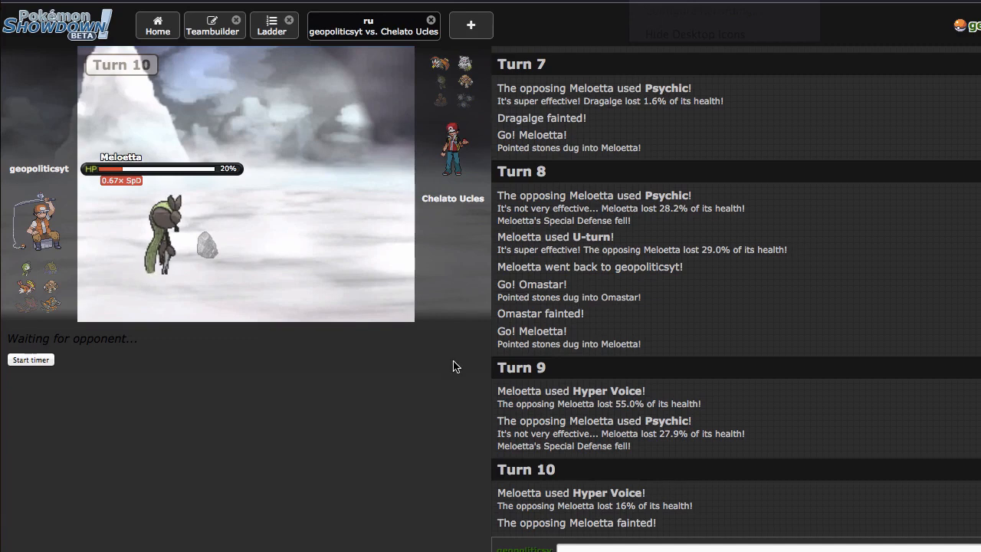
mouse_move(426, 43)
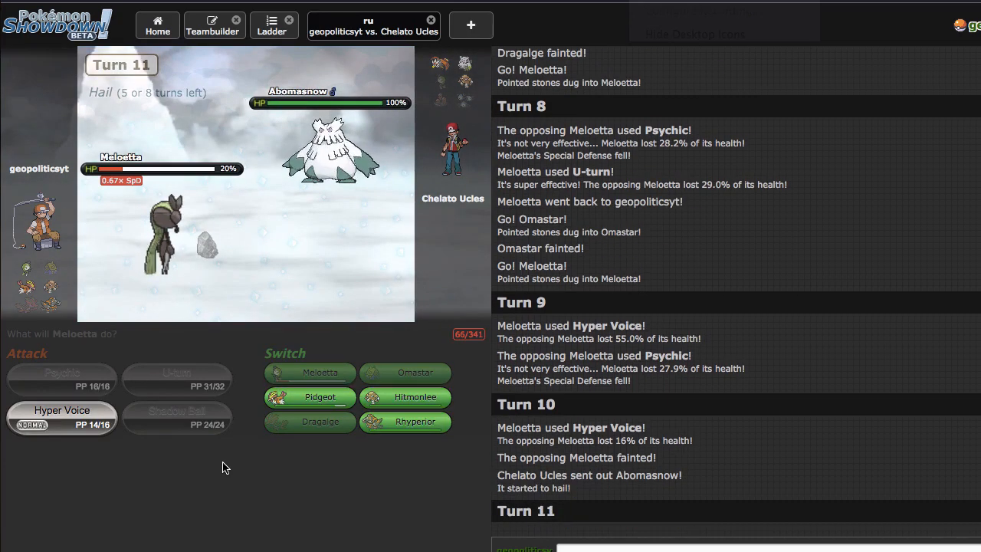
mouse_move(61, 423)
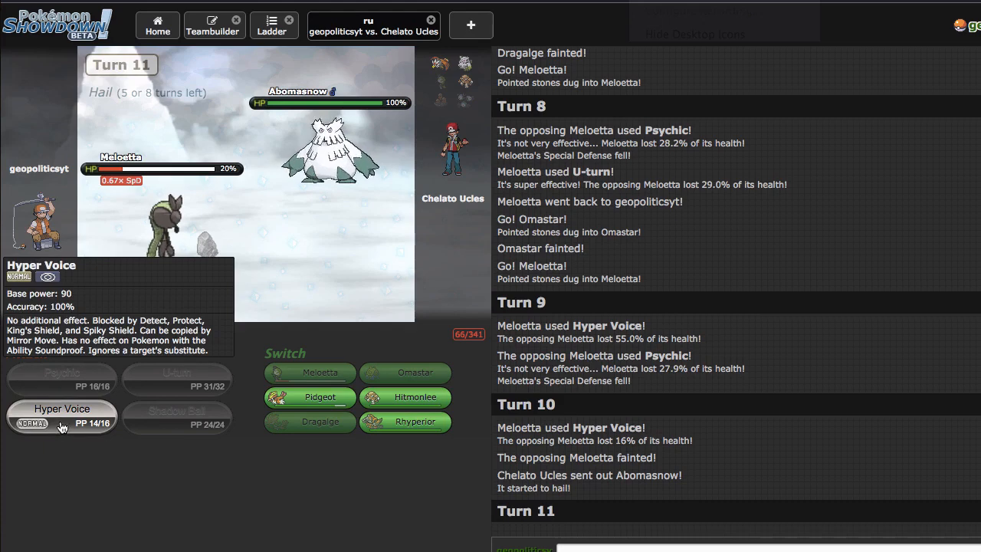
click(61, 407)
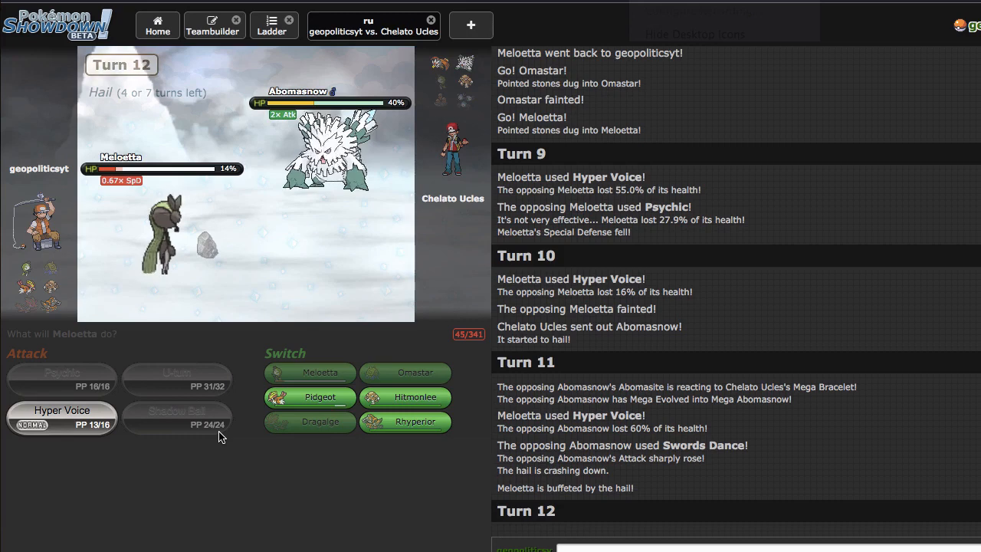
- Attack with Meloetta, replace it with Hitmonlee after it faints, and use Knock Off on Abomasnow
click(61, 411)
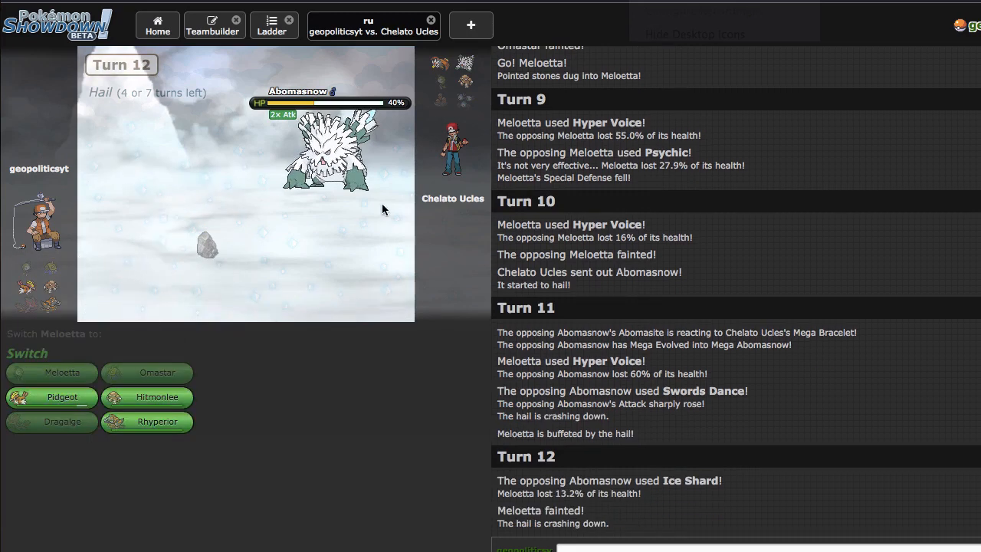
mouse_move(138, 397)
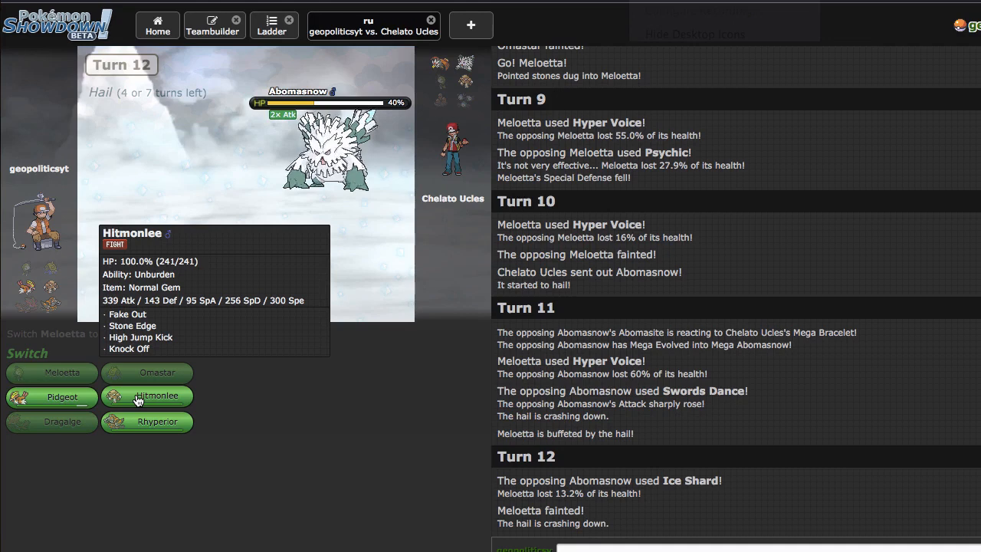
click(147, 396)
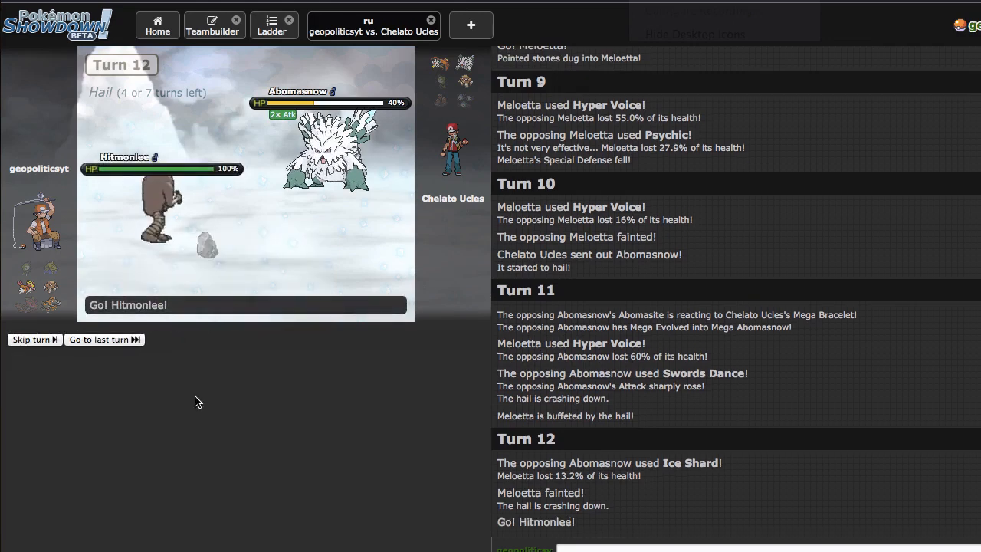
click(34, 340)
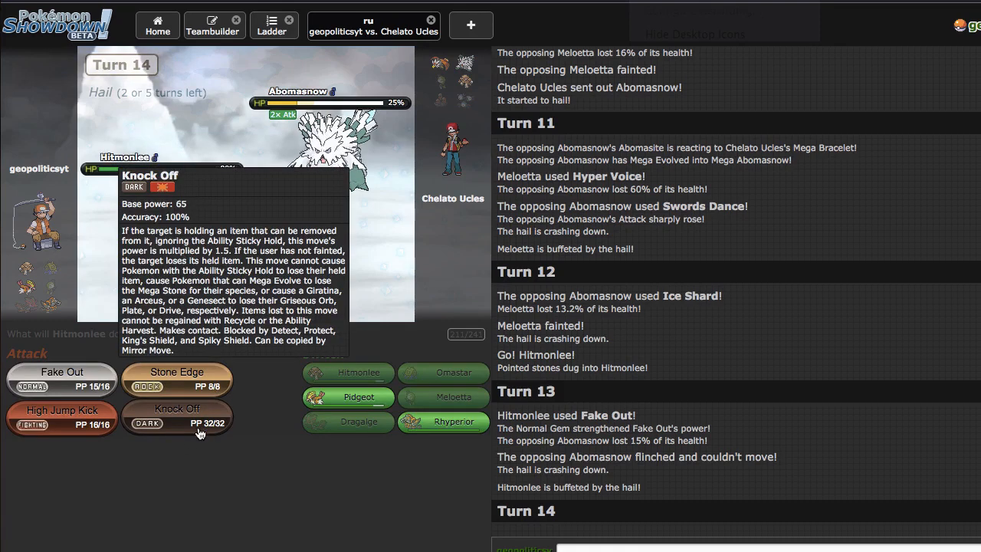
mouse_move(190, 435)
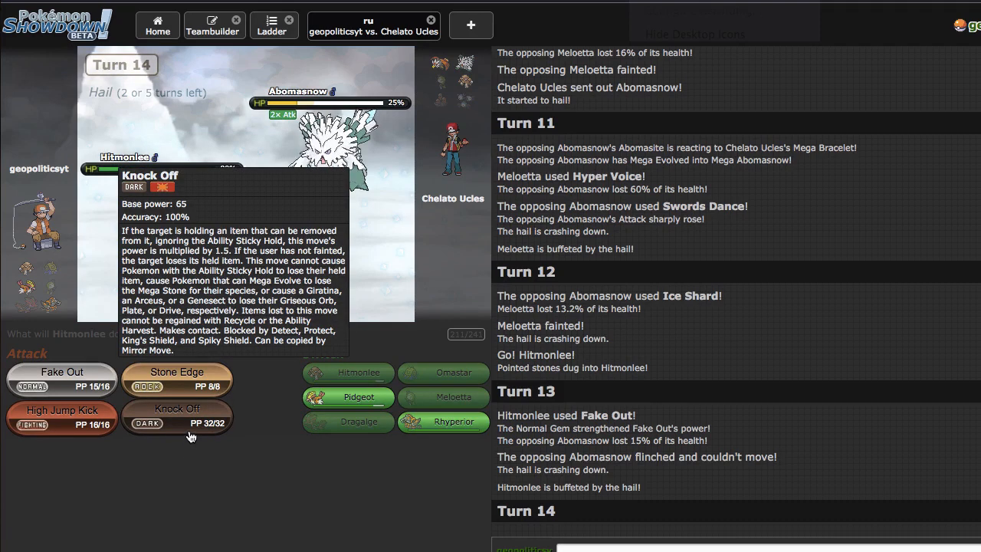
click(178, 413)
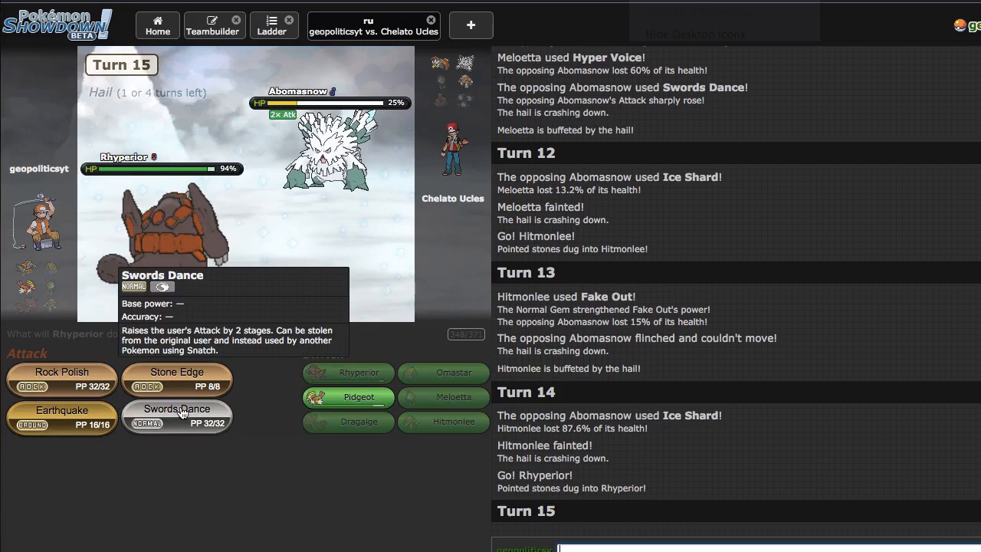
mouse_move(176, 387)
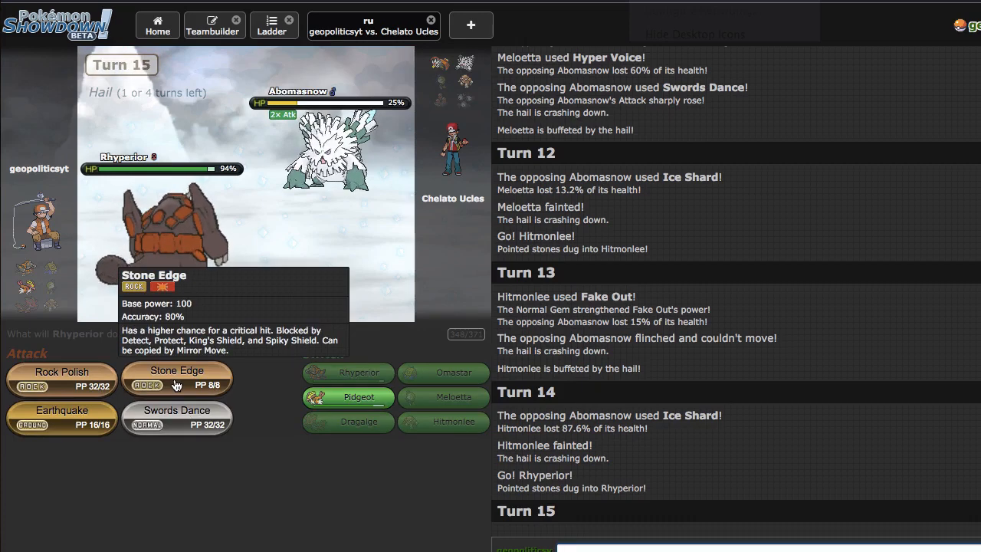
- Knock out Abomasnow with Rhyperior's Stone Edge on Turn 15
click(176, 380)
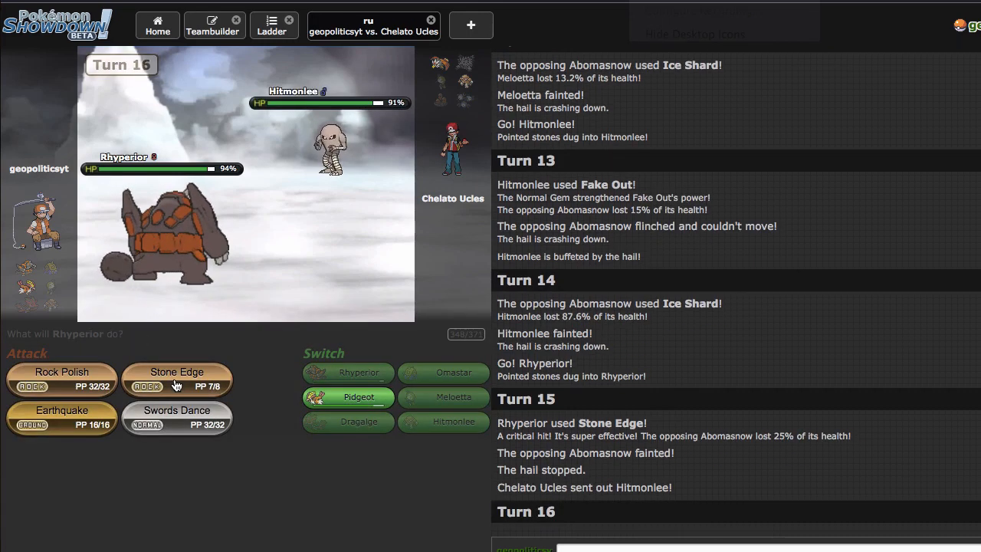
mouse_move(62, 380)
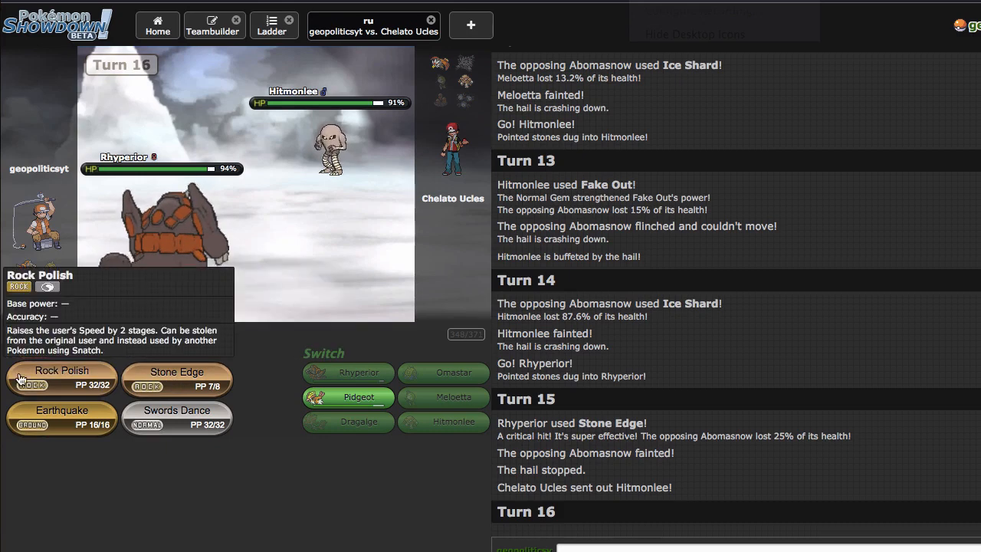
mouse_move(455, 79)
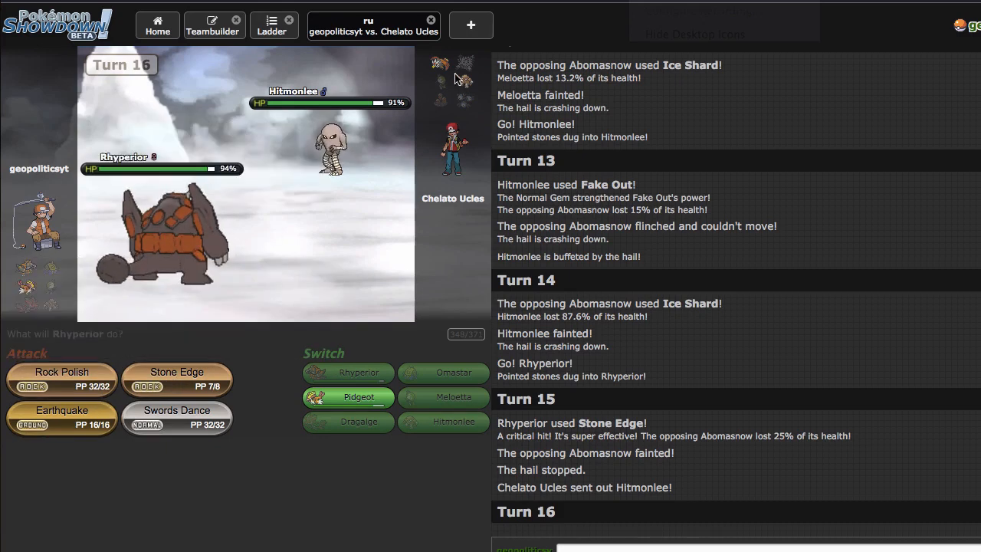
mouse_move(313, 368)
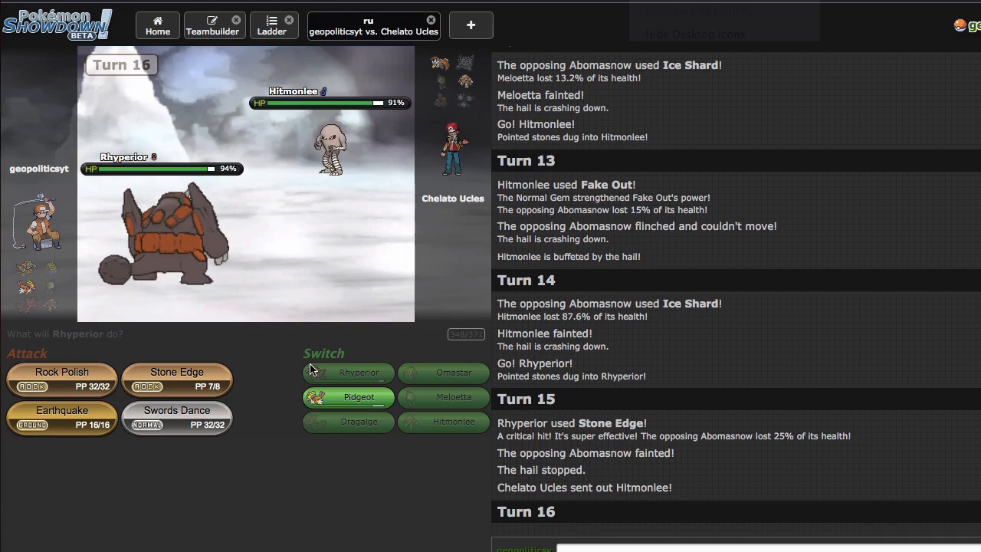
mouse_move(61, 377)
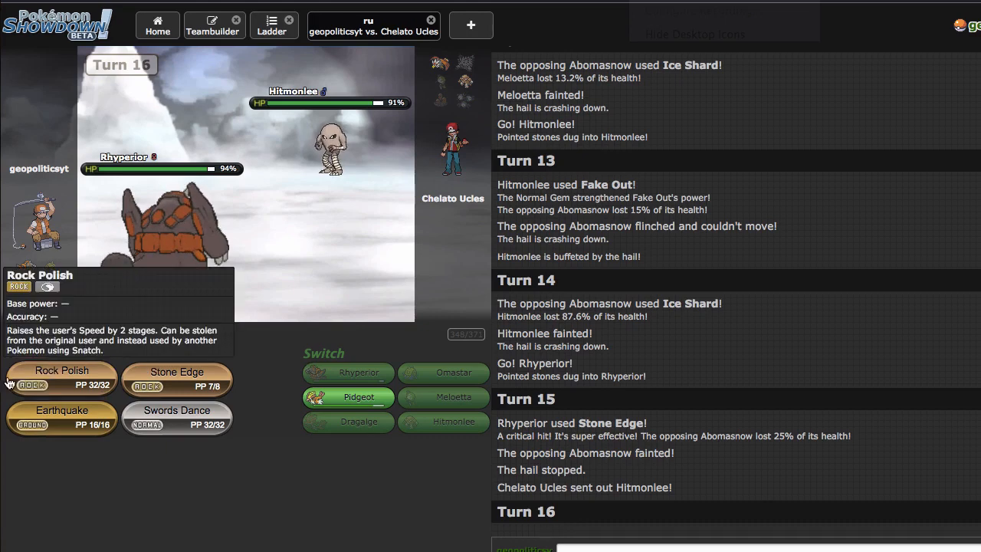
- Use Rock Polish with Rhyperior and see the battle through to the opponent's forfeit
click(62, 375)
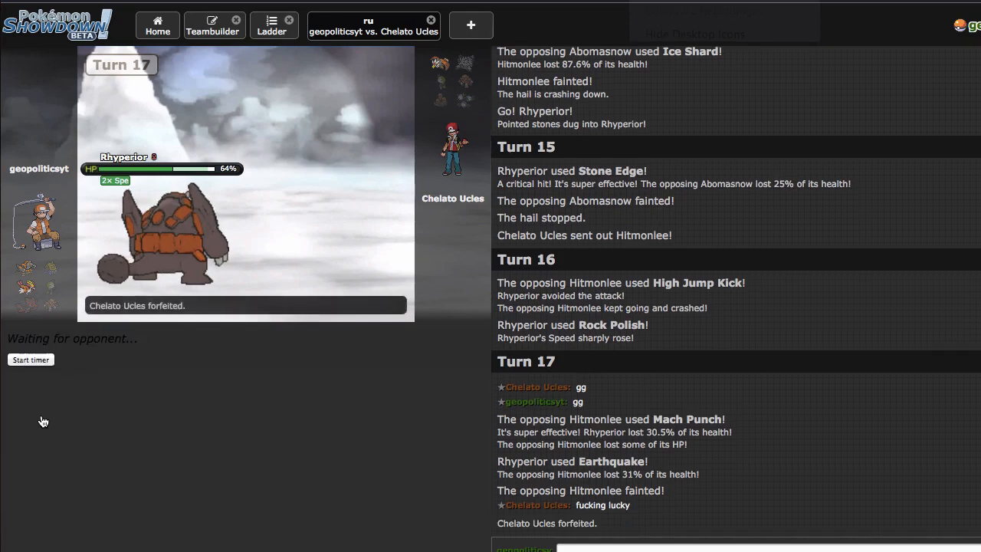
scroll(down, 3)
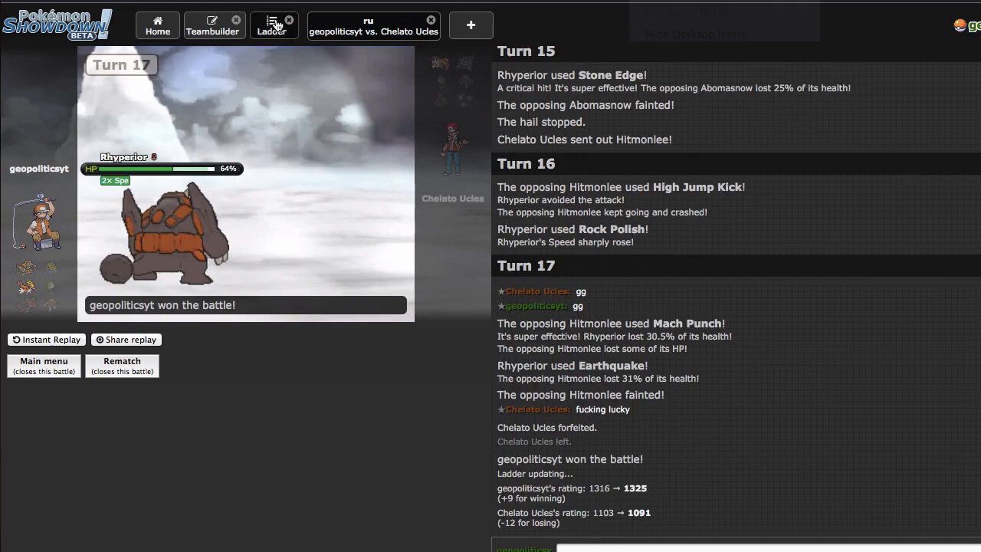
click(272, 25)
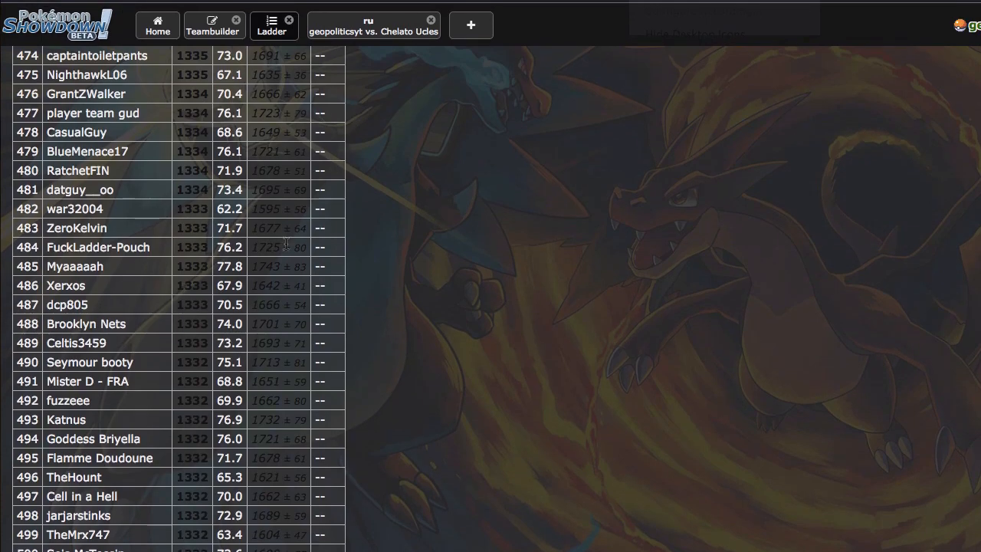
click(376, 24)
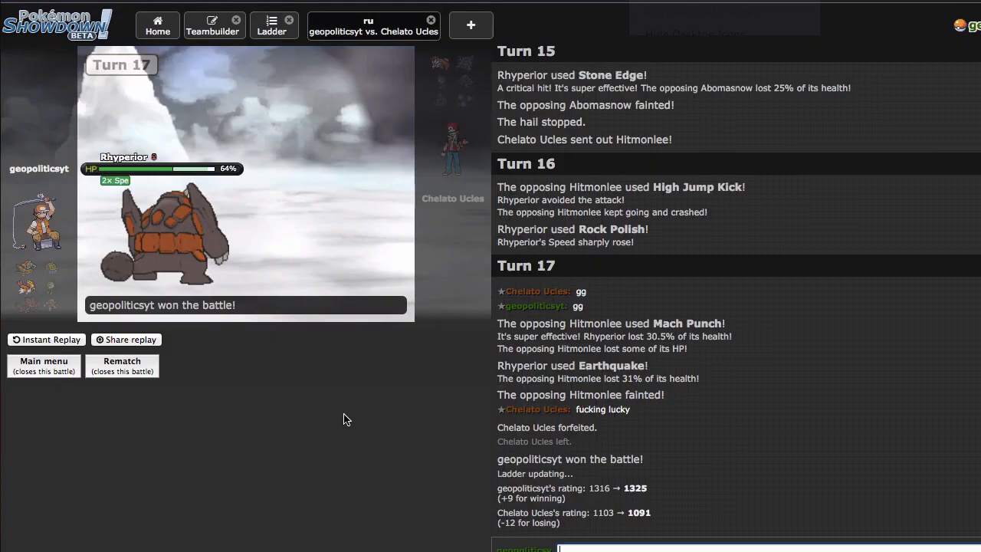
mouse_move(573, 420)
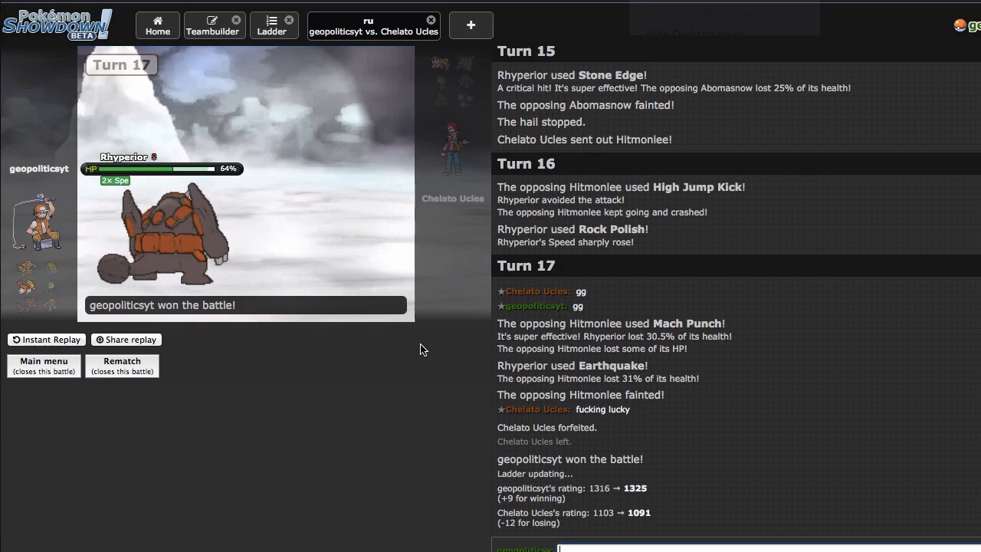
mouse_move(667, 414)
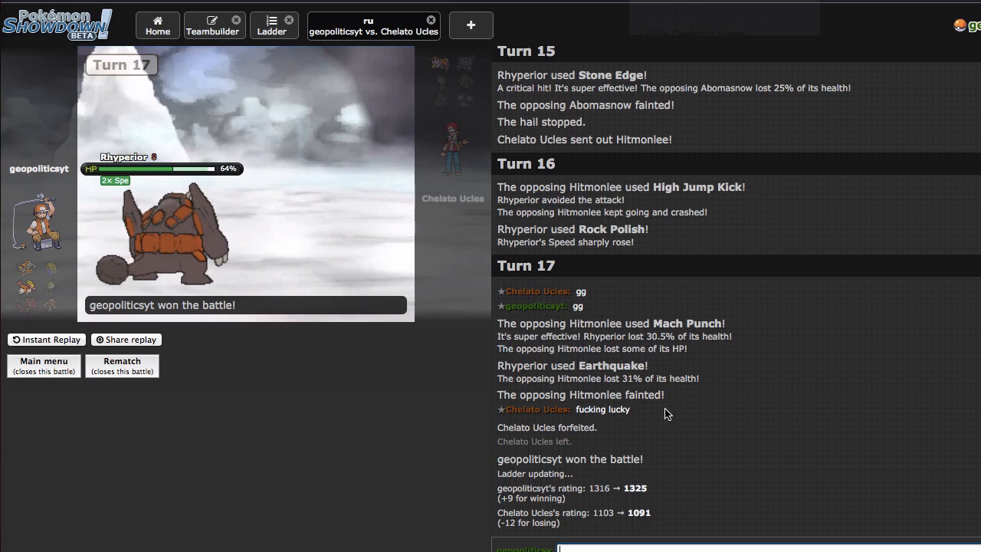
mouse_move(649, 406)
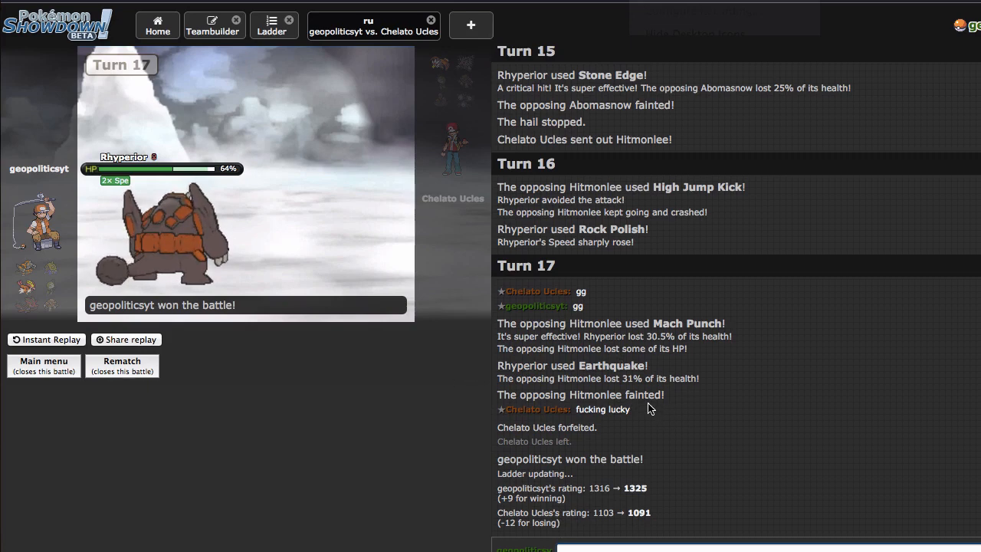